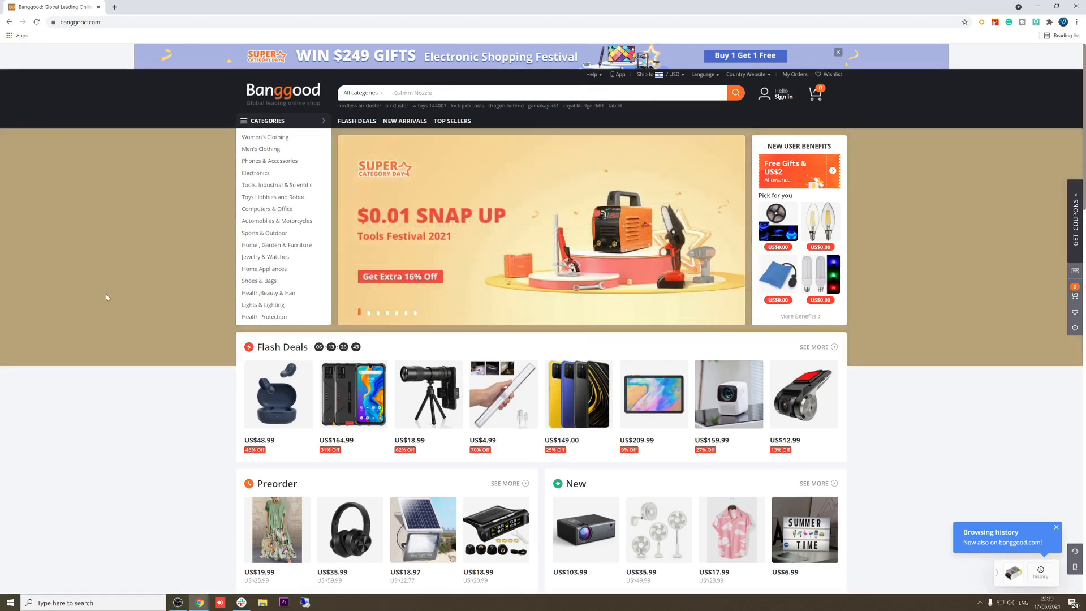
{"action": "mouse_move", "coordinate": [264, 317]}
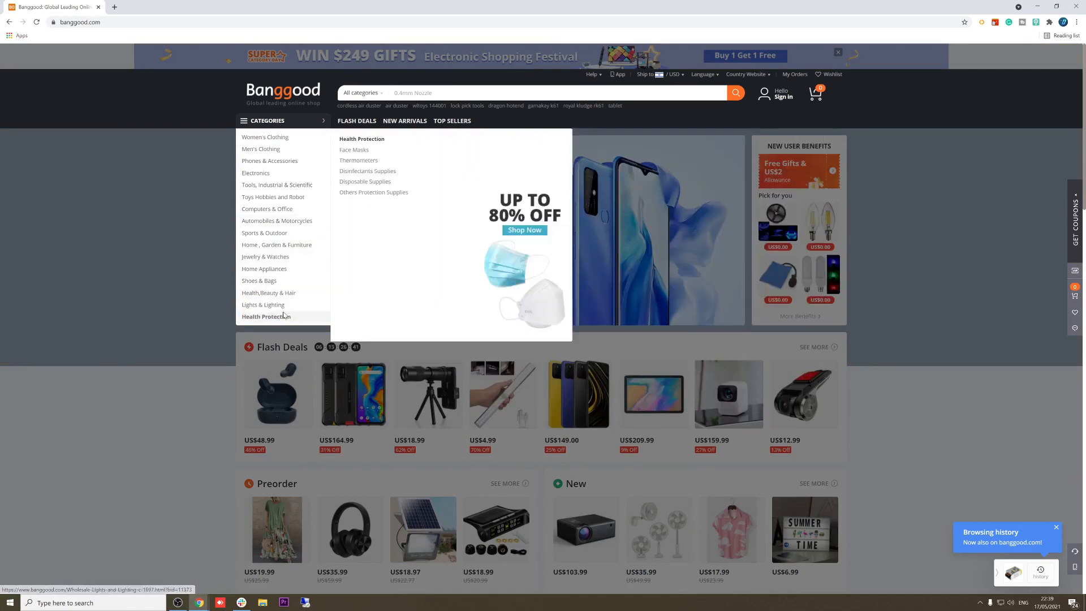
{"action": "mouse_move", "coordinate": [277, 220]}
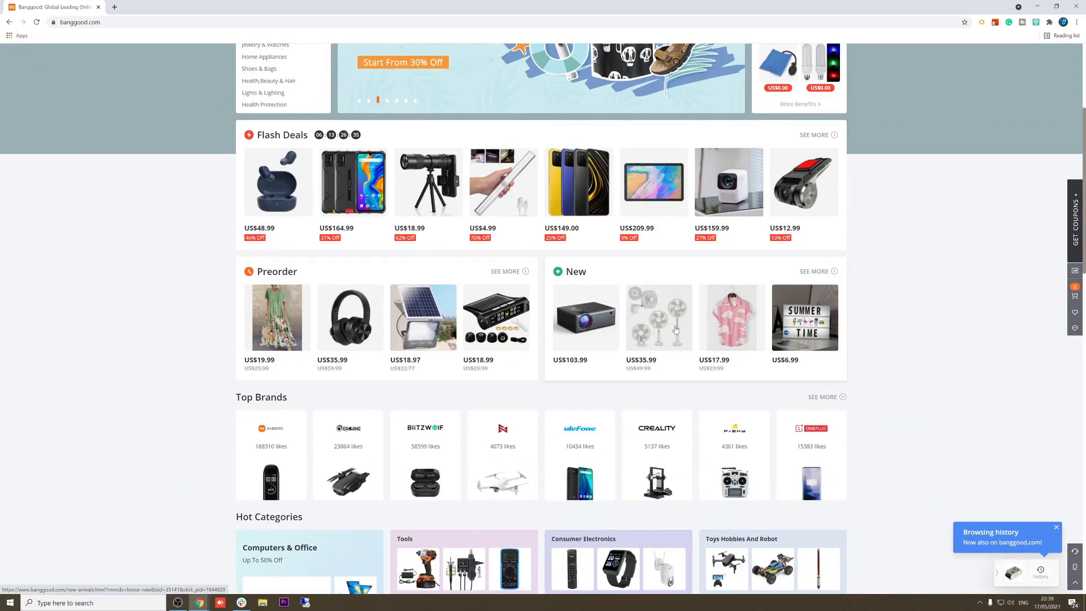
Step: Scroll the Banggood home page and open Electronics' Television & Accessories category
{"action": "scroll", "scroll_direction": "down", "scroll_amount": 3}
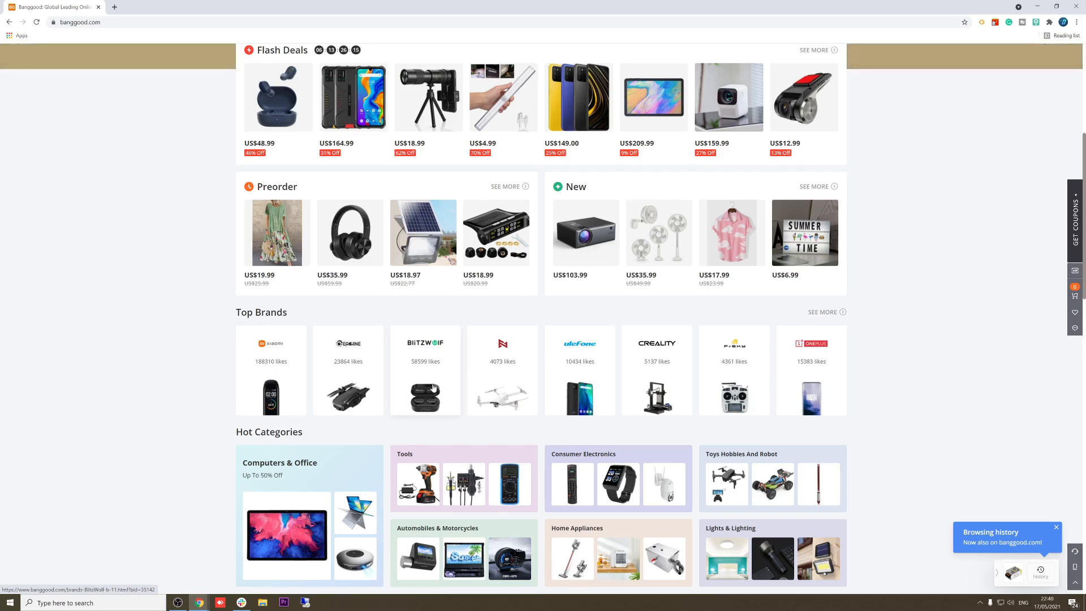
{"action": "scroll", "scroll_direction": "down", "scroll_amount": 3}
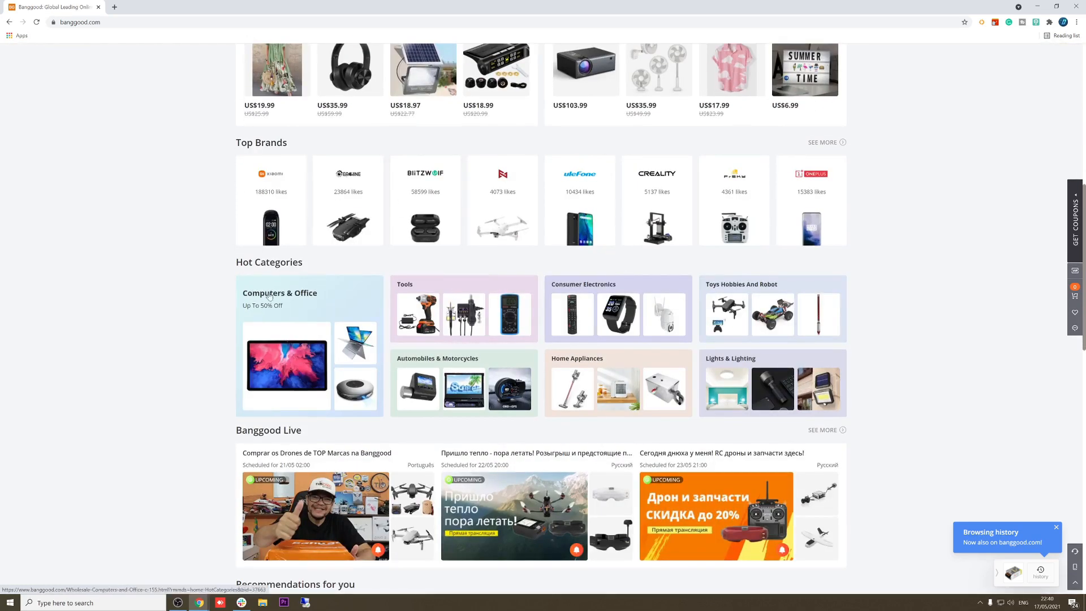
{"action": "scroll", "scroll_direction": "down", "scroll_amount": 3}
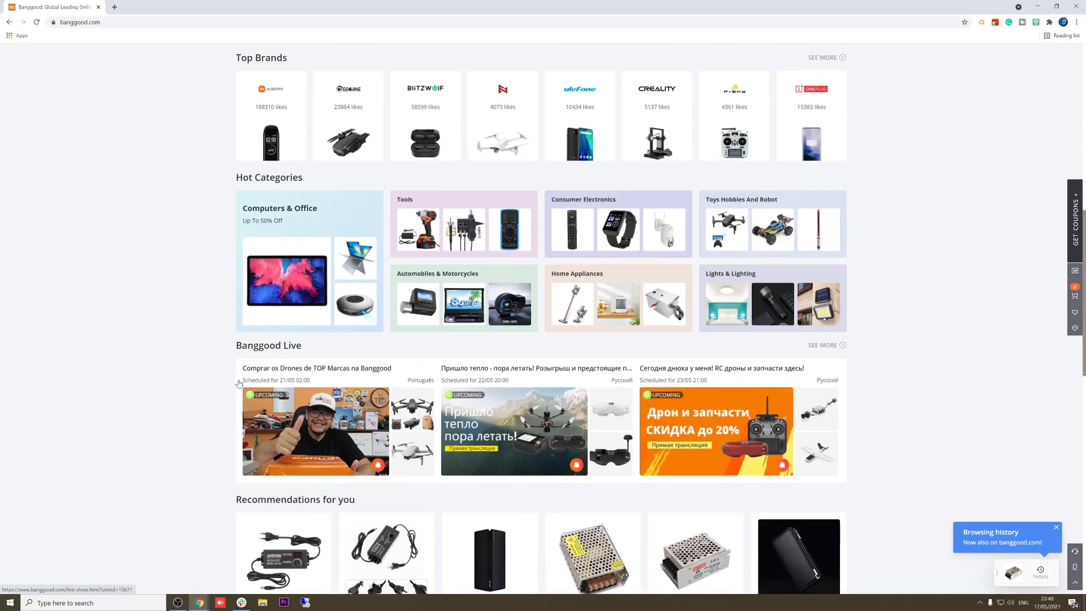
{"action": "scroll", "scroll_direction": "down", "scroll_amount": 3}
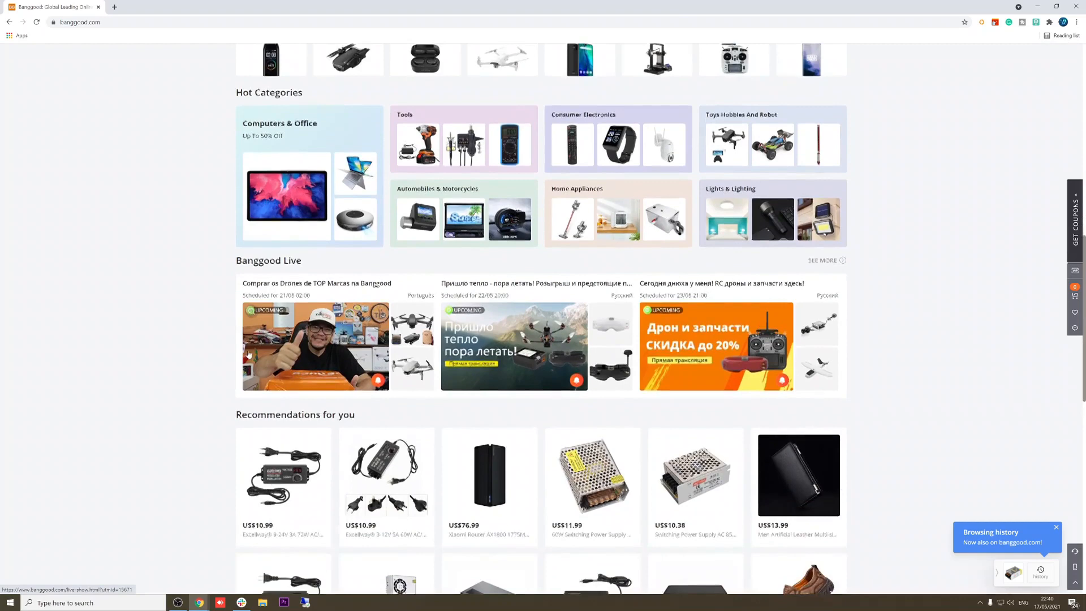
{"action": "scroll", "scroll_direction": "down", "scroll_amount": 3}
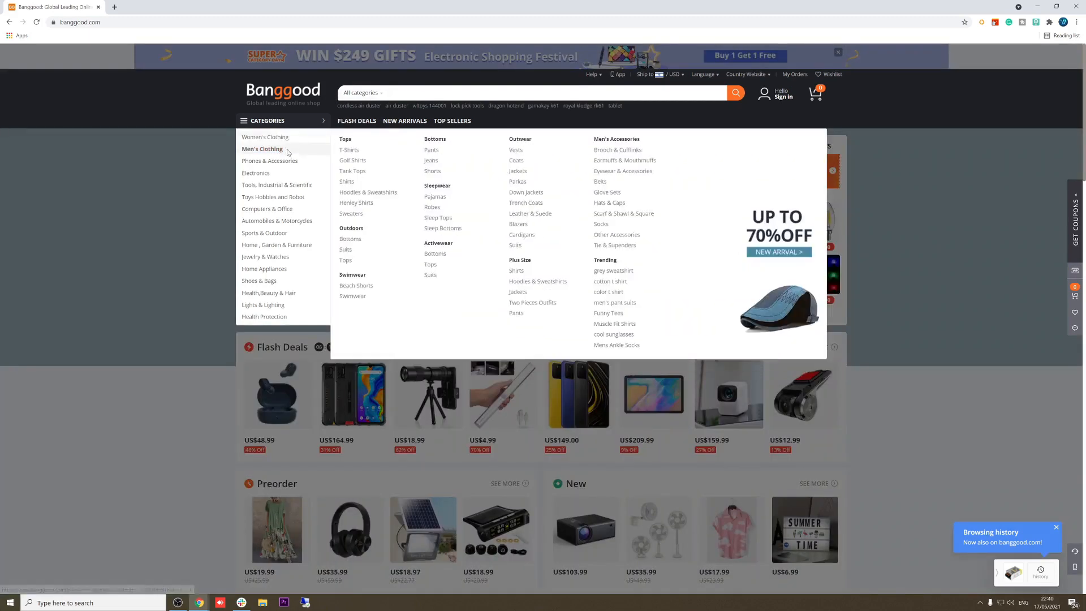
{"action": "mouse_move", "coordinate": [255, 173]}
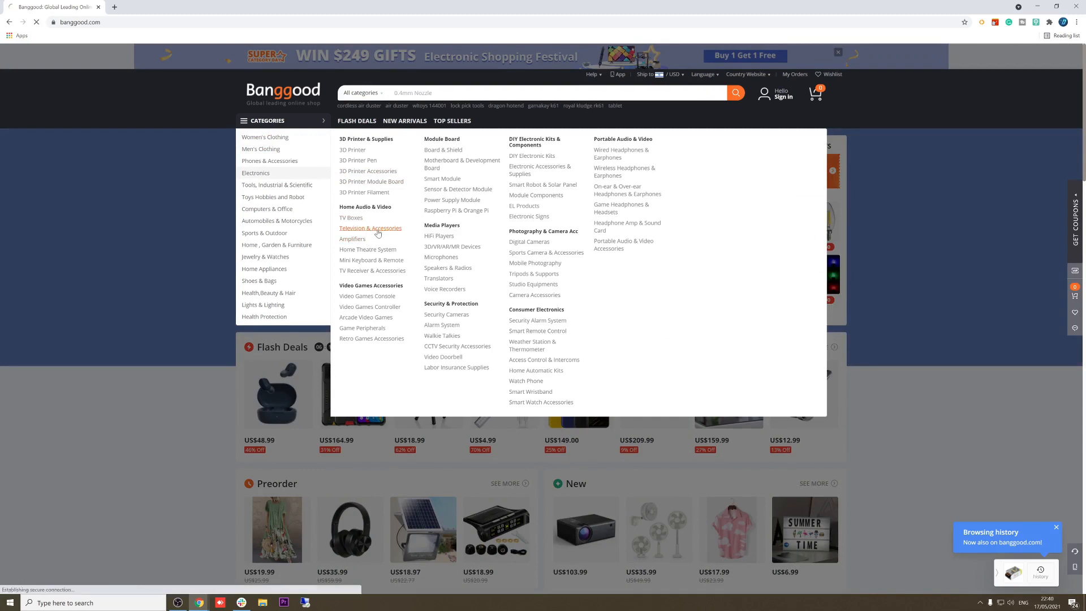
{"action": "left_click", "coordinate": [370, 228]}
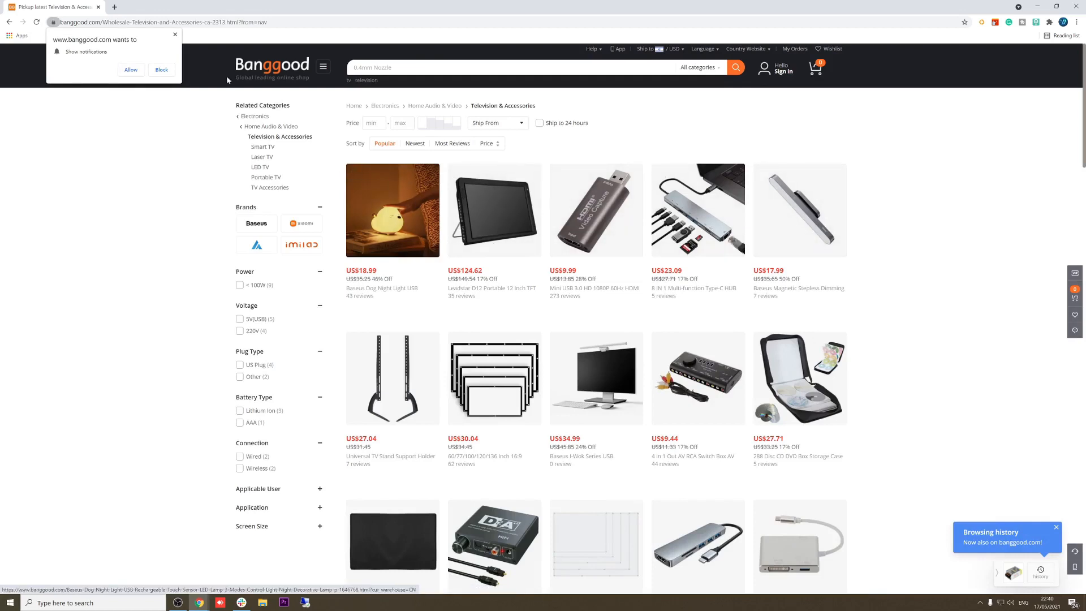
Step: Dismiss the notifications popup and scroll down the Television & Accessories listing
{"action": "left_click", "coordinate": [257, 223]}
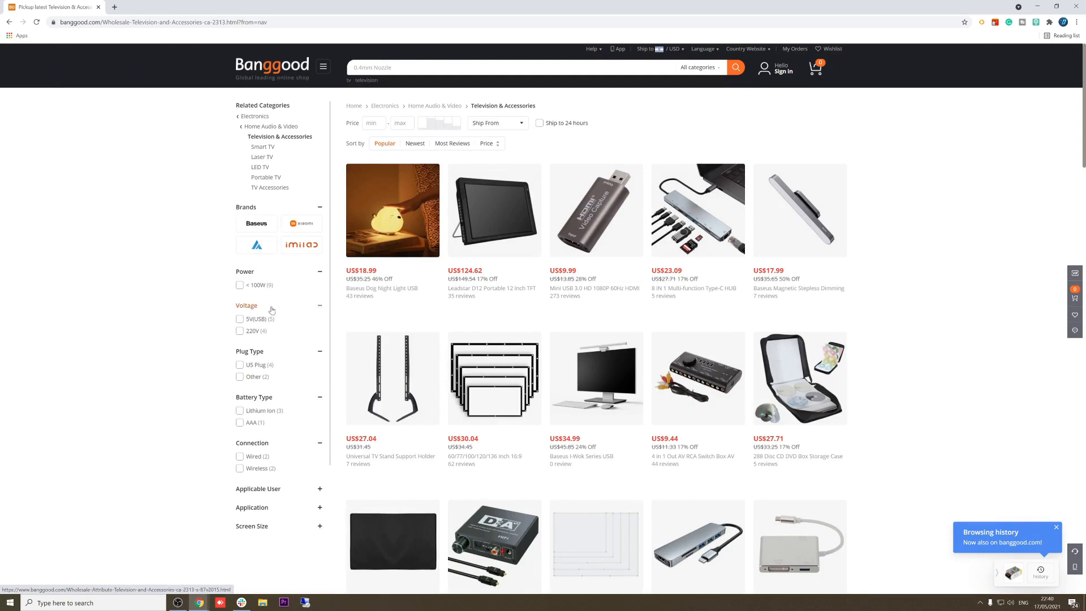
{"action": "scroll", "scroll_direction": "down", "scroll_amount": 3}
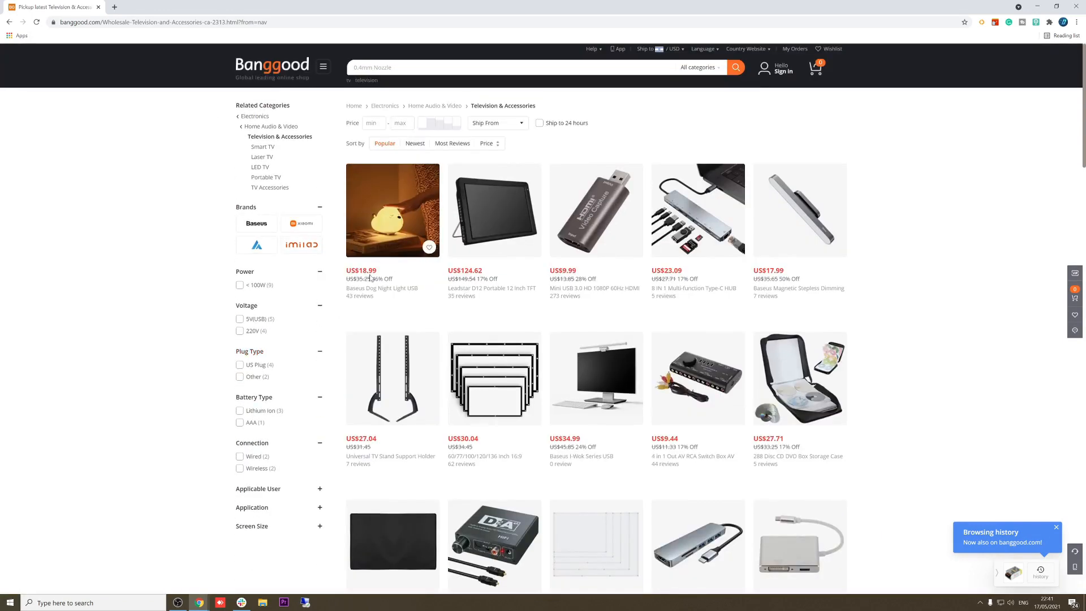
{"action": "mouse_move", "coordinate": [380, 288]}
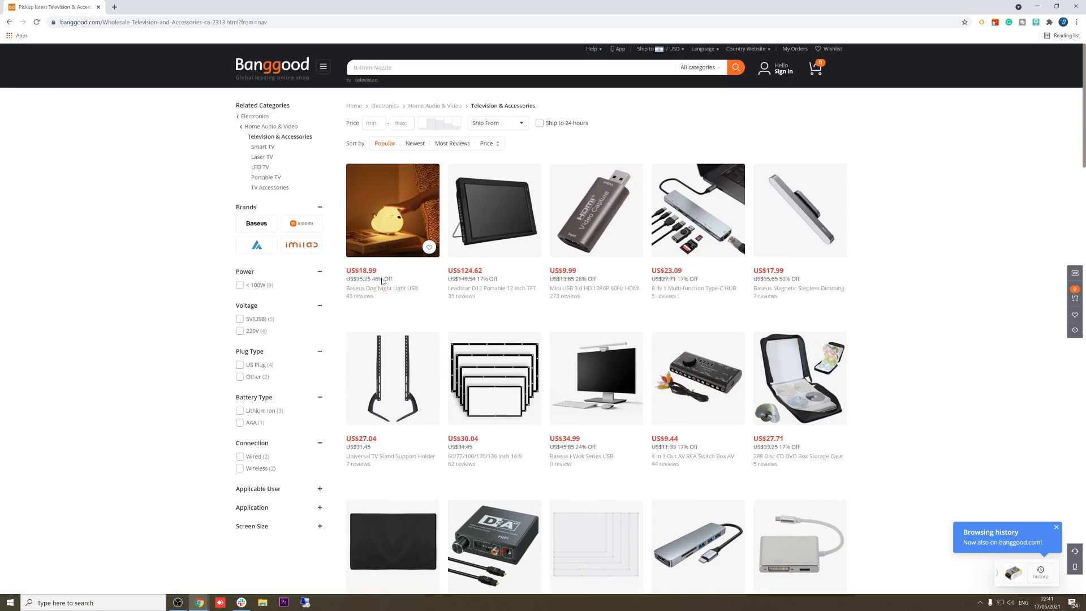
{"action": "mouse_move", "coordinate": [372, 307]}
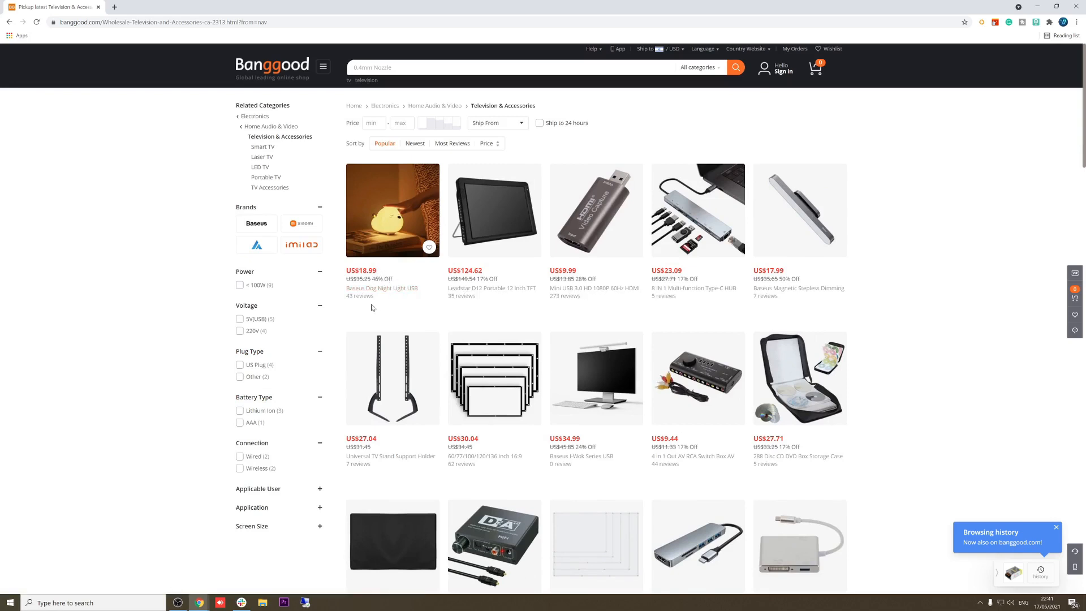
{"action": "mouse_move", "coordinate": [380, 287]}
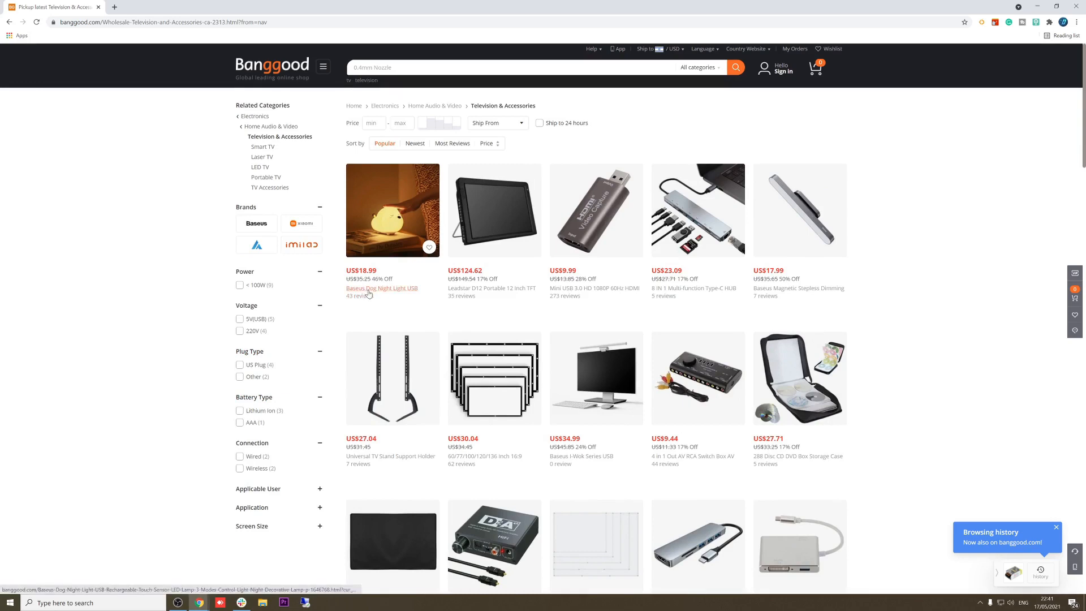
{"action": "mouse_move", "coordinate": [380, 288]}
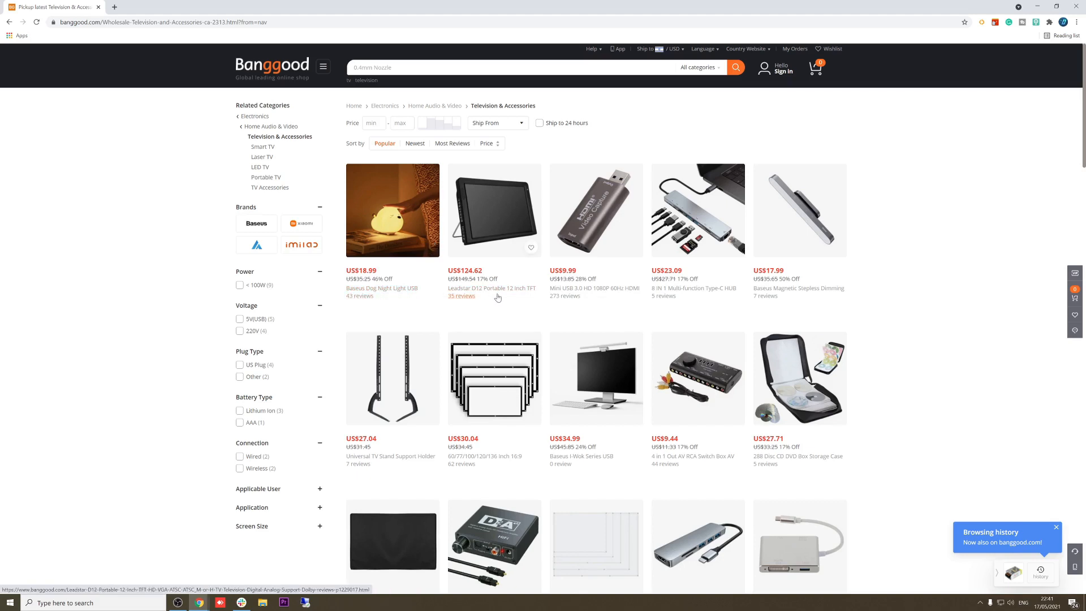
{"action": "mouse_move", "coordinate": [564, 300]}
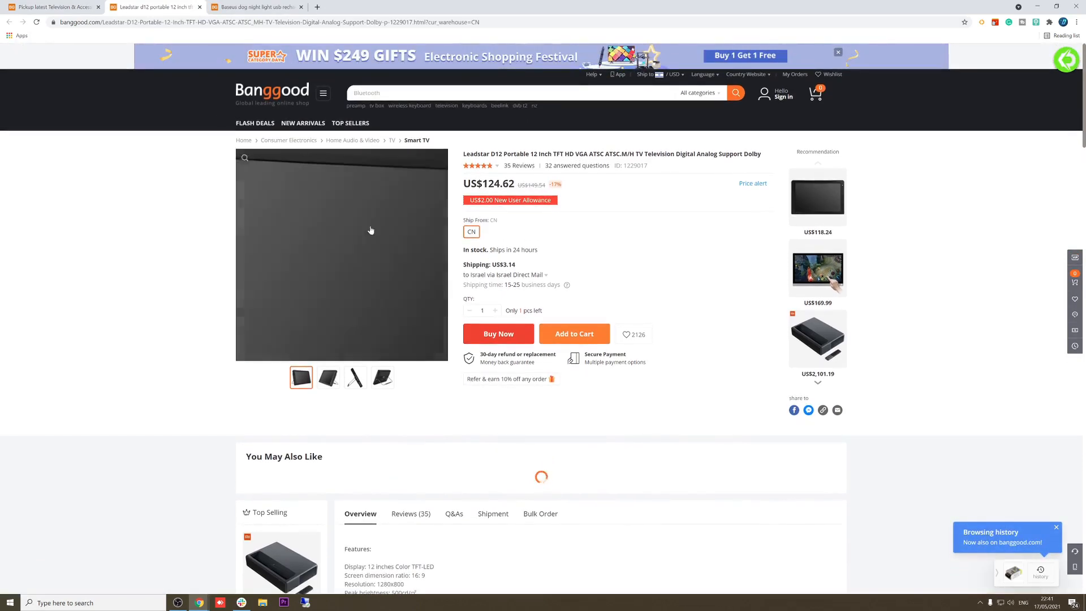
{"action": "left_click", "coordinate": [381, 378]}
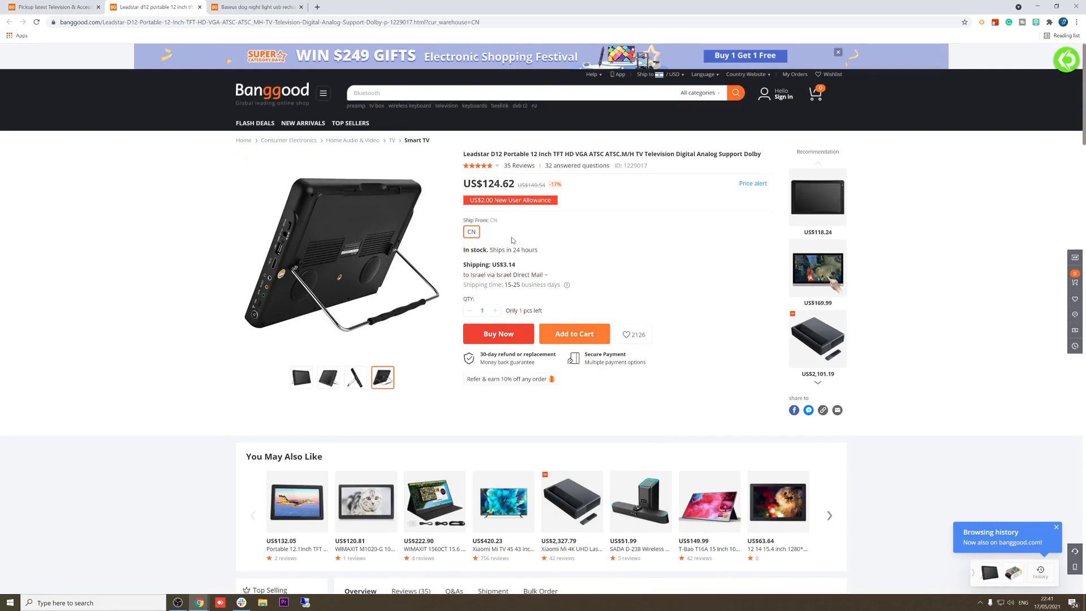
{"action": "mouse_move", "coordinate": [588, 235]}
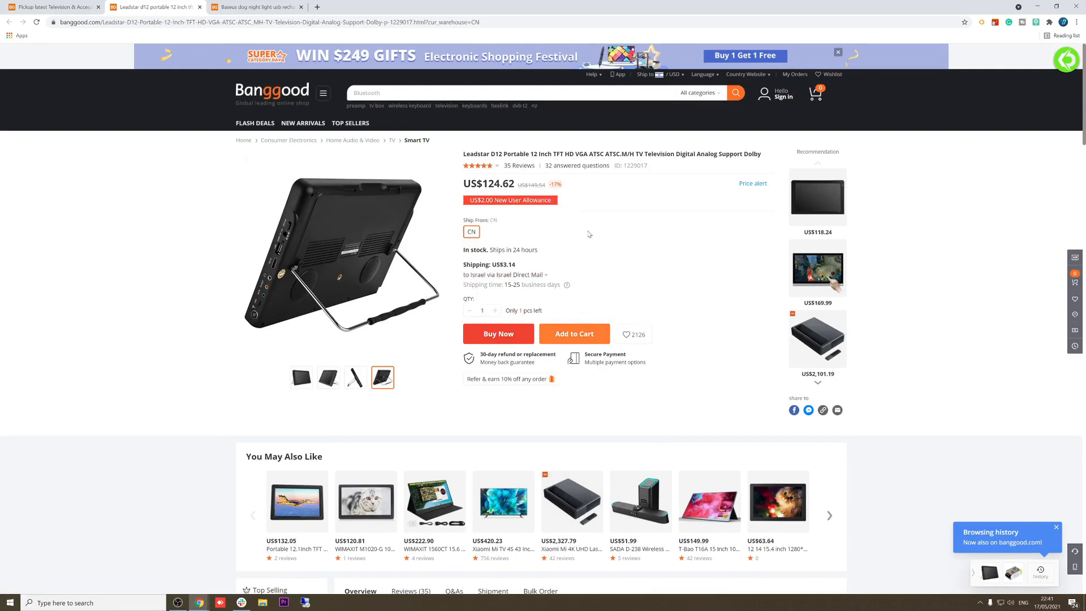
{"action": "scroll", "scroll_direction": "down", "scroll_amount": 3}
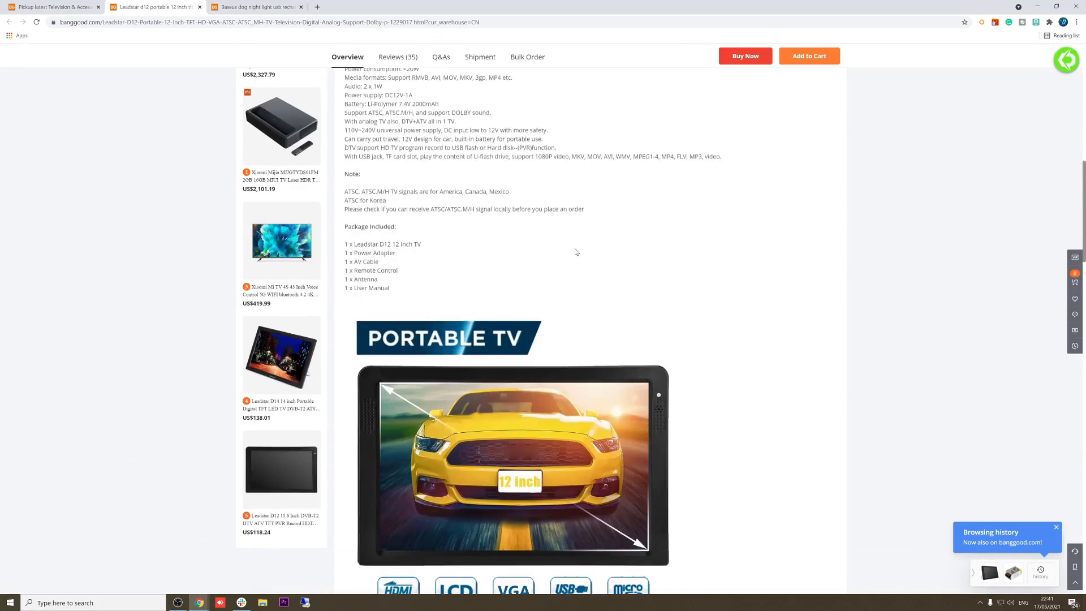
{"action": "scroll", "scroll_direction": "down", "scroll_amount": 3}
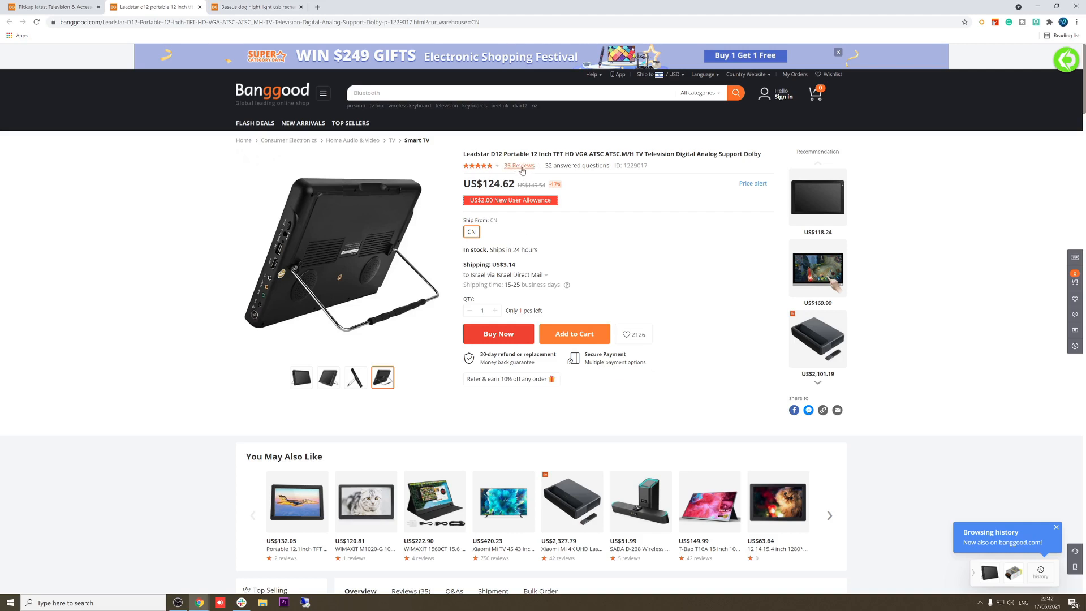
{"action": "mouse_move", "coordinate": [518, 165]}
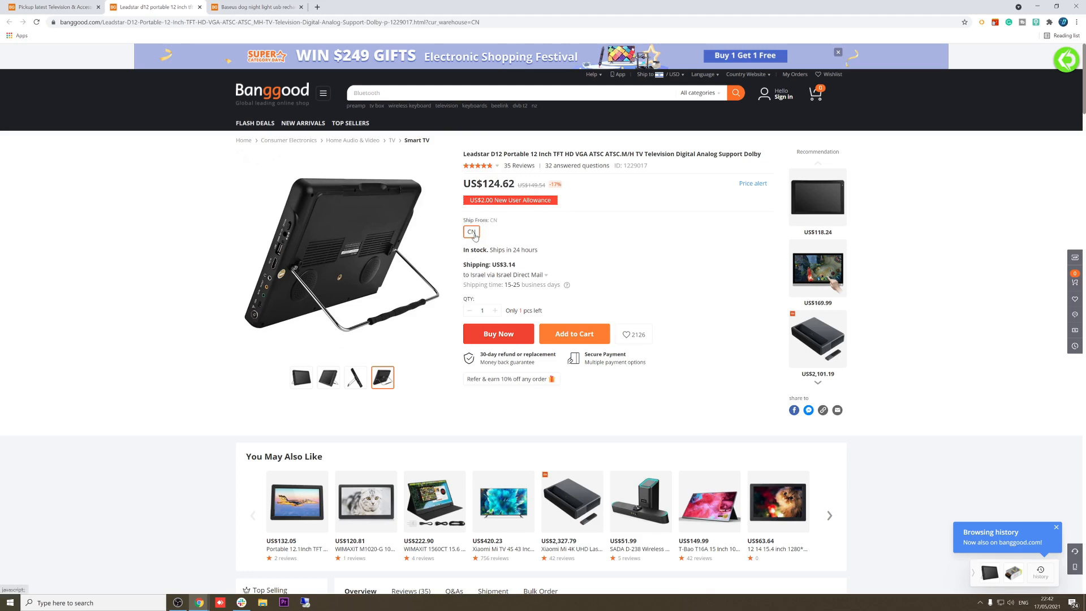
{"action": "mouse_move", "coordinate": [504, 275]}
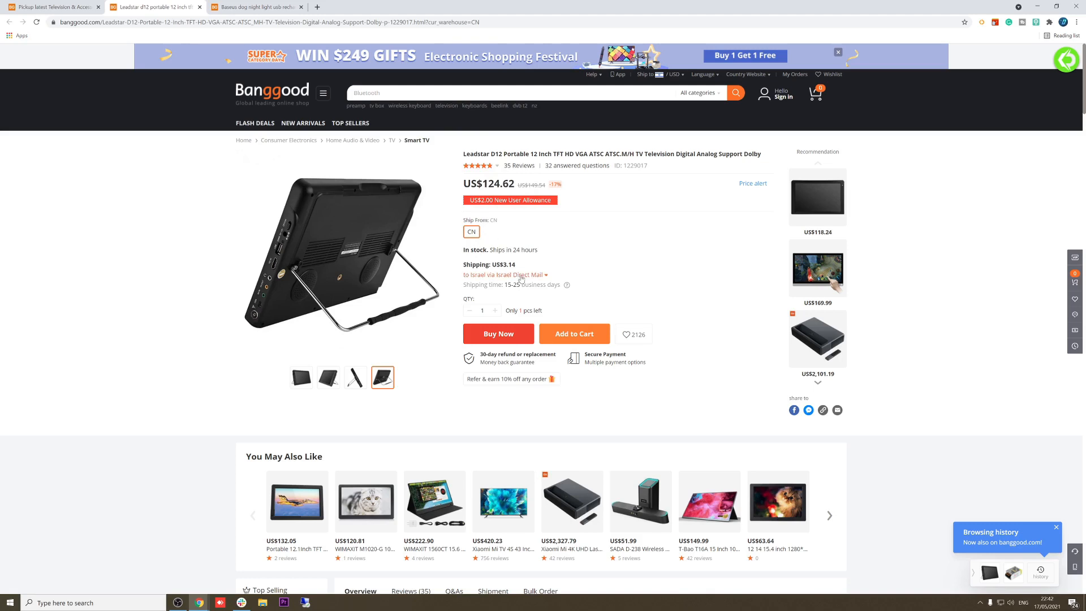
Step: Close the TV's shipping options and switch to the Baseus Dog Night Light tab
{"action": "left_click", "coordinate": [504, 275]}
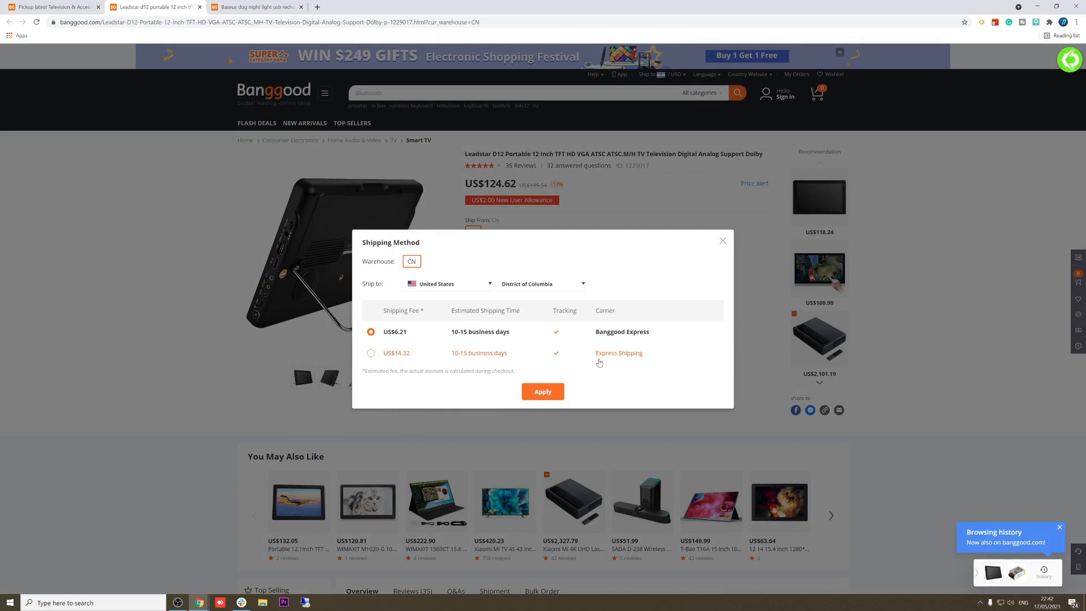
{"action": "mouse_move", "coordinate": [557, 334]}
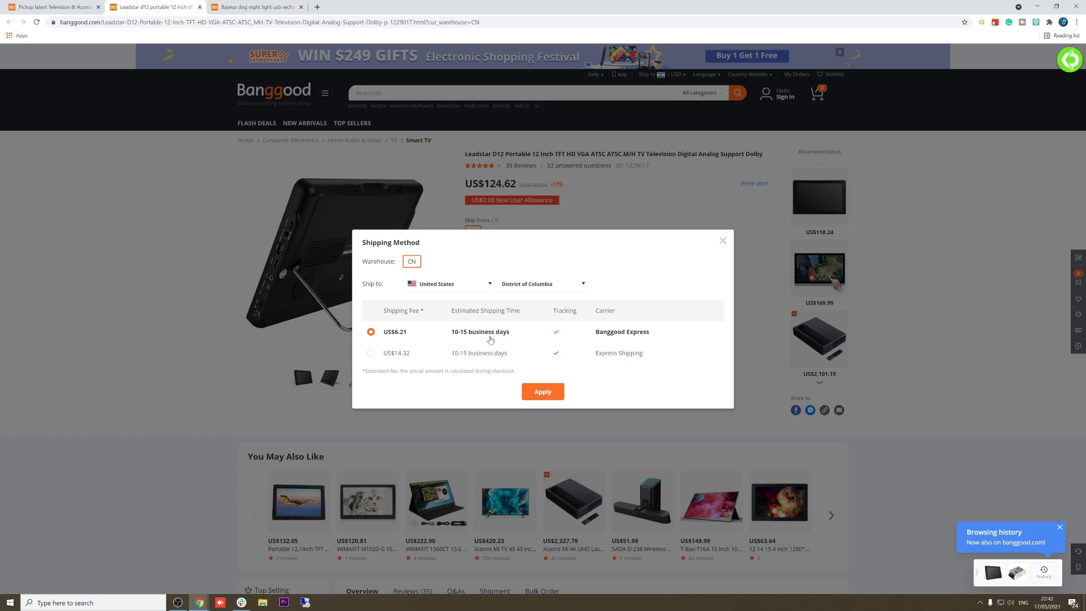
{"action": "mouse_move", "coordinate": [491, 339]}
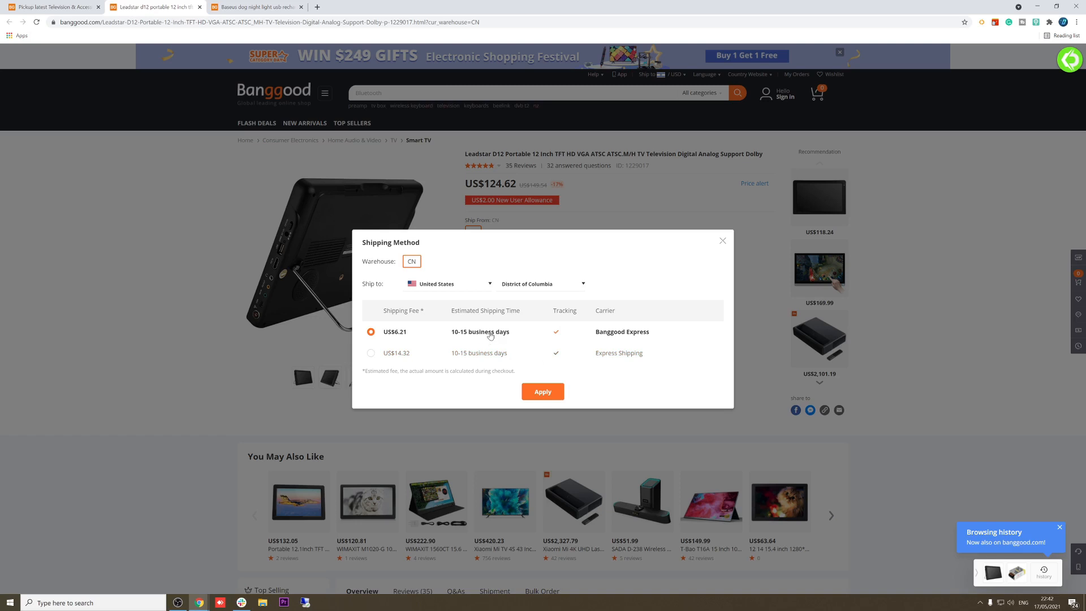
{"action": "left_click", "coordinate": [543, 392]}
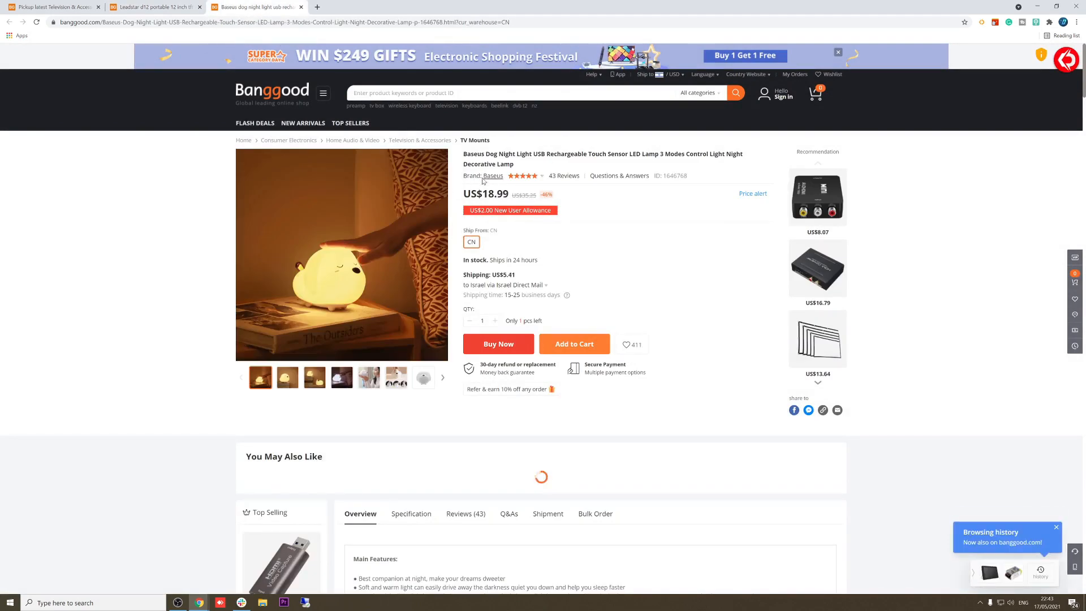
{"action": "left_click", "coordinate": [152, 7]}
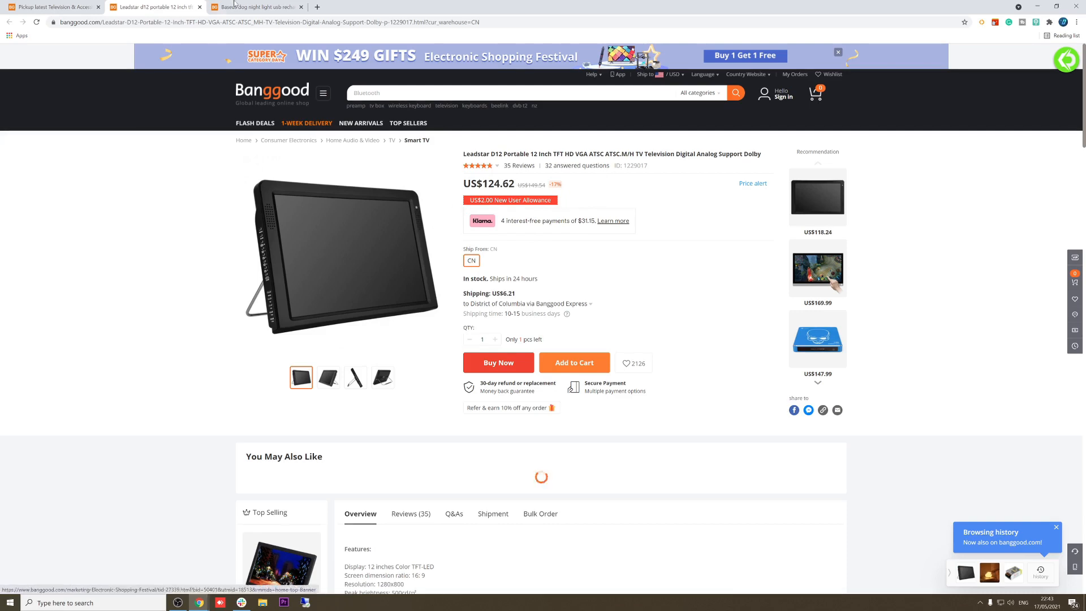
{"action": "left_click", "coordinate": [257, 6]}
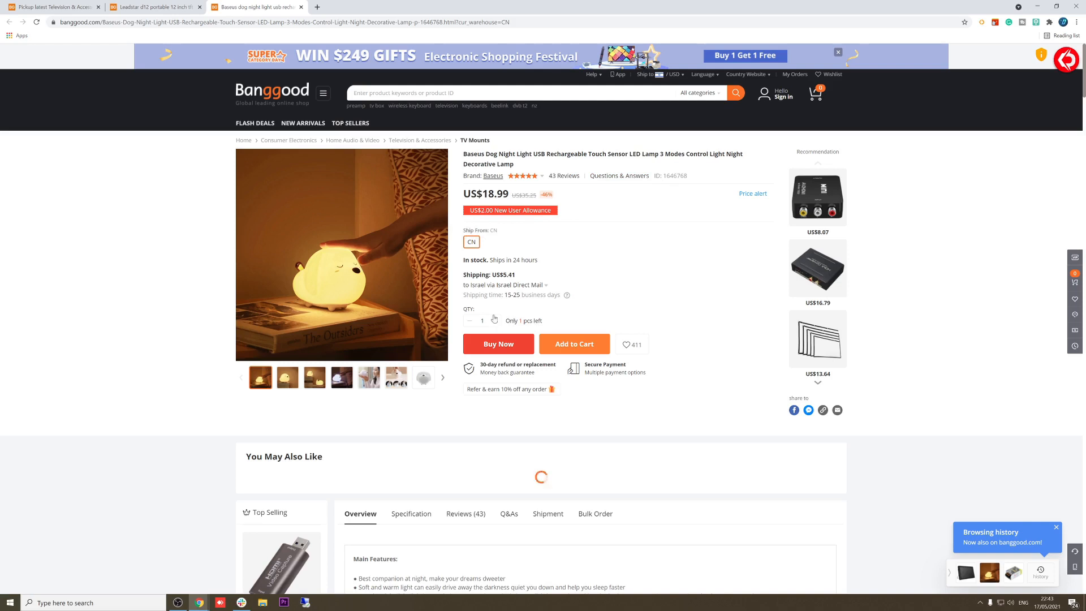
{"action": "left_click", "coordinate": [156, 6]}
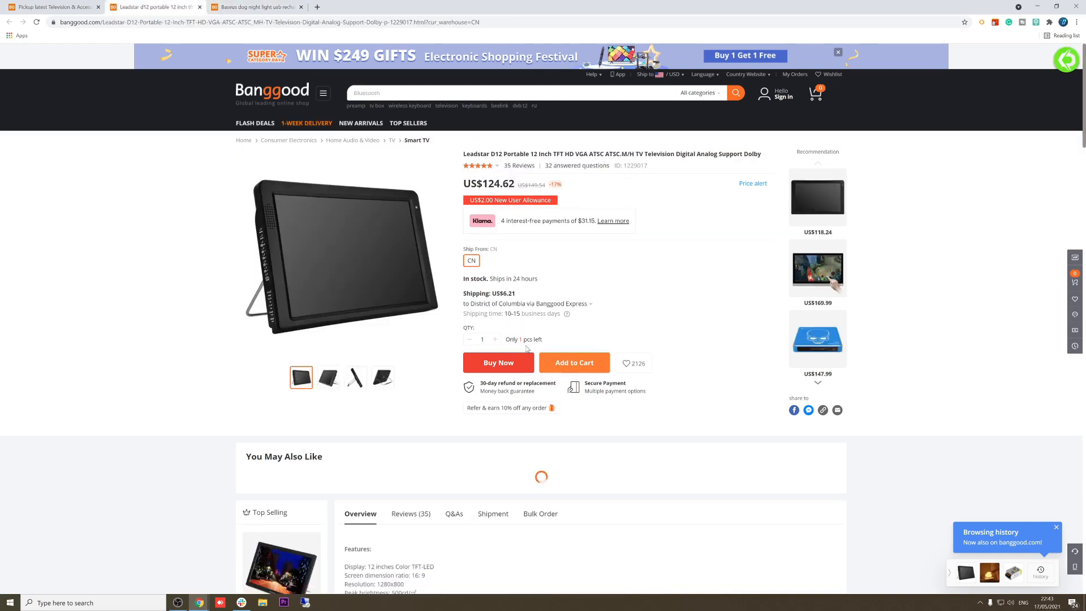
{"action": "left_click", "coordinate": [256, 7]}
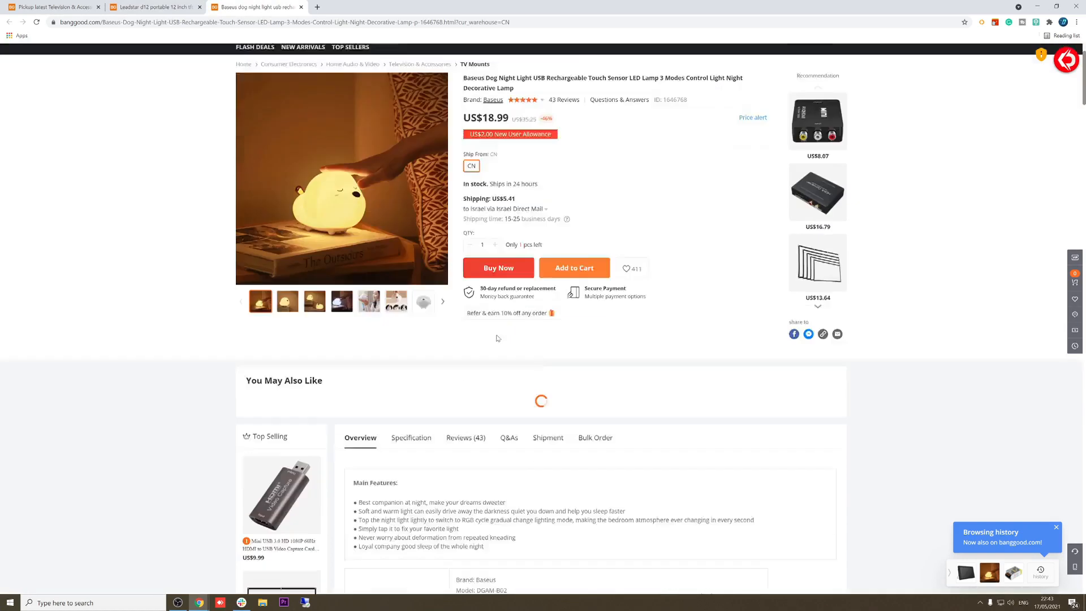
Step: Scroll past the night light's Q&As to its Shipment methods and delivery times
{"action": "scroll", "scroll_direction": "down", "scroll_amount": 3}
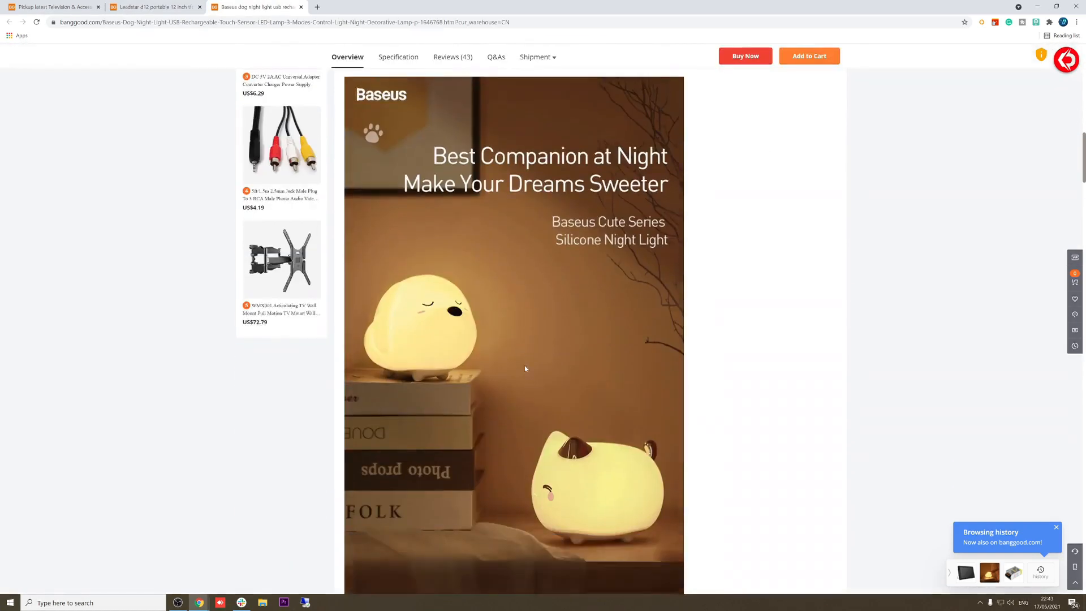
{"action": "scroll", "scroll_direction": "down", "scroll_amount": 3}
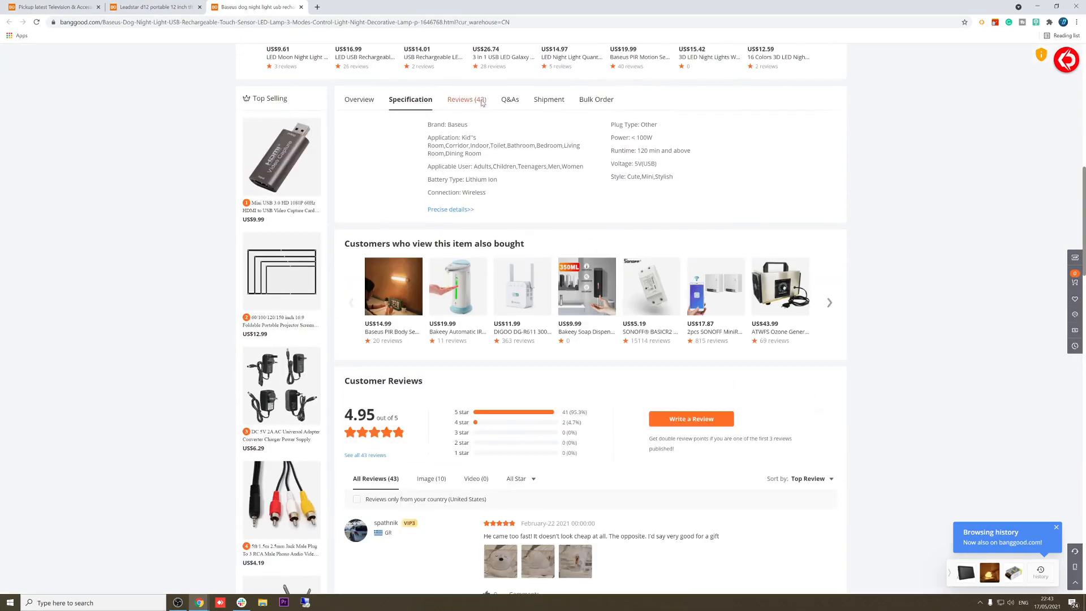
{"action": "left_click", "coordinate": [466, 99]}
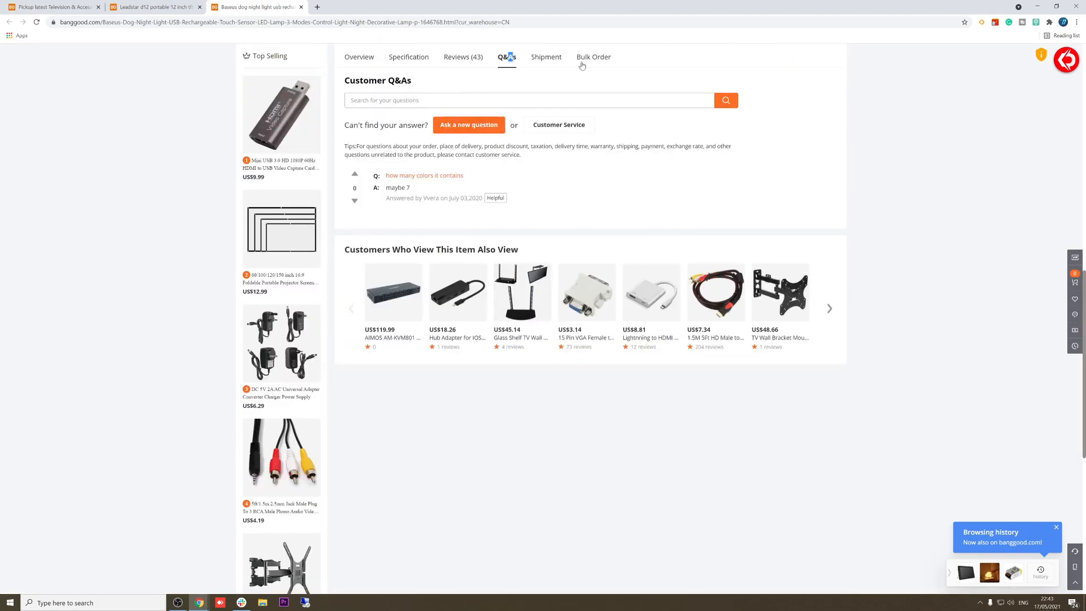
{"action": "left_click", "coordinate": [546, 56]}
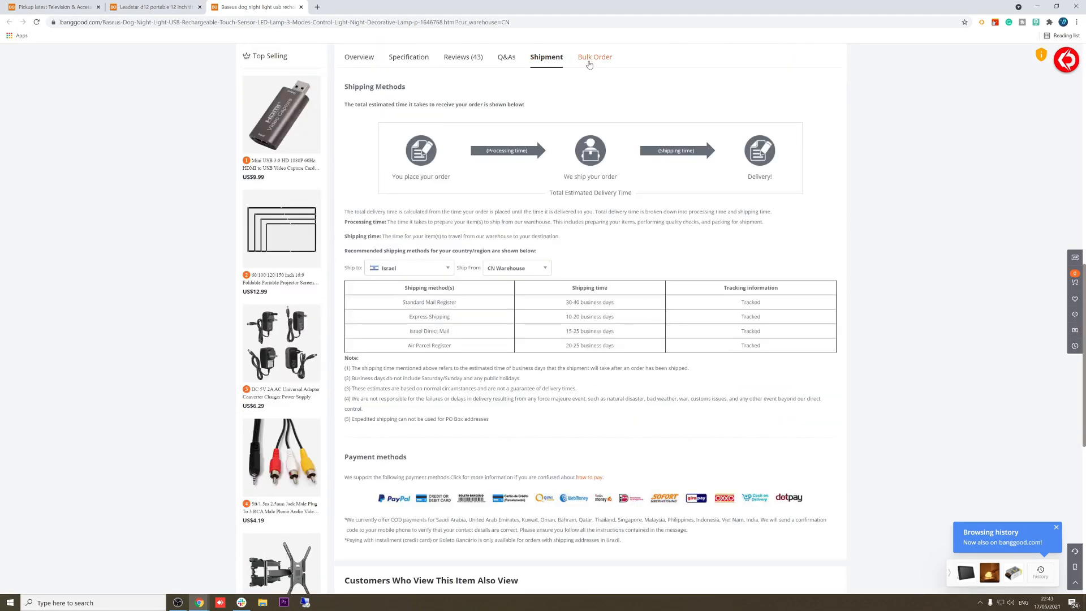
Step: Review the night light's Bulk Order inquiry form, then return to the top
{"action": "left_click", "coordinate": [594, 56]}
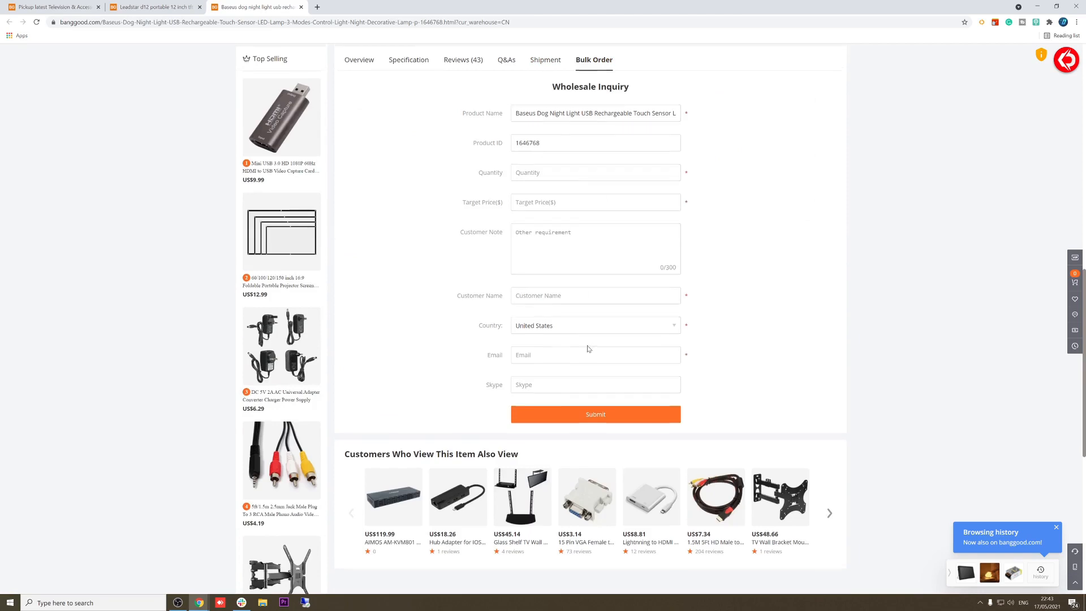
{"action": "scroll", "scroll_direction": "up", "scroll_amount": 3}
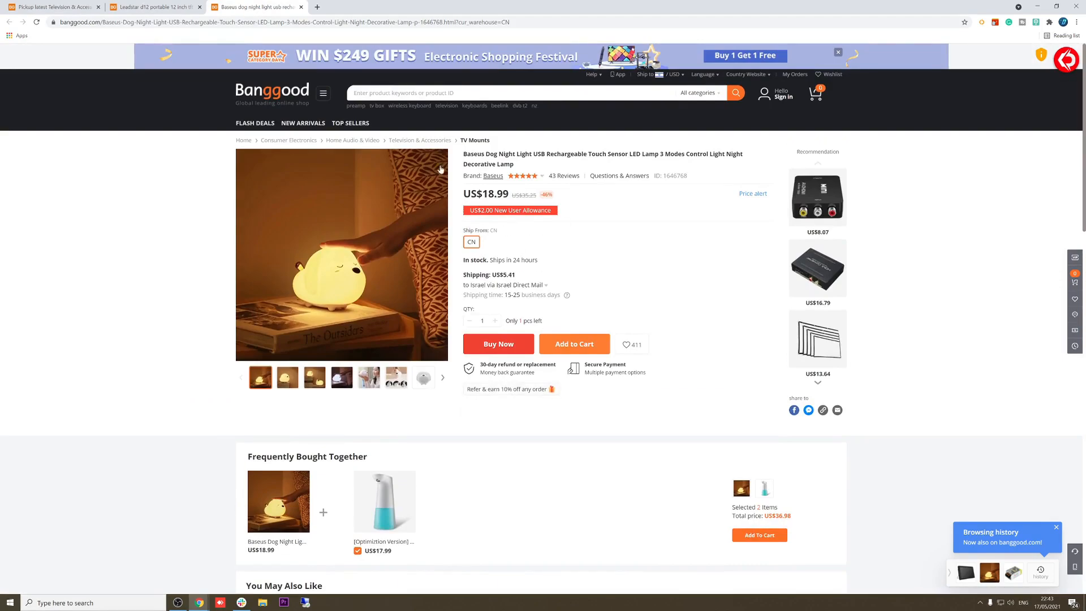
{"action": "left_click", "coordinate": [277, 21]}
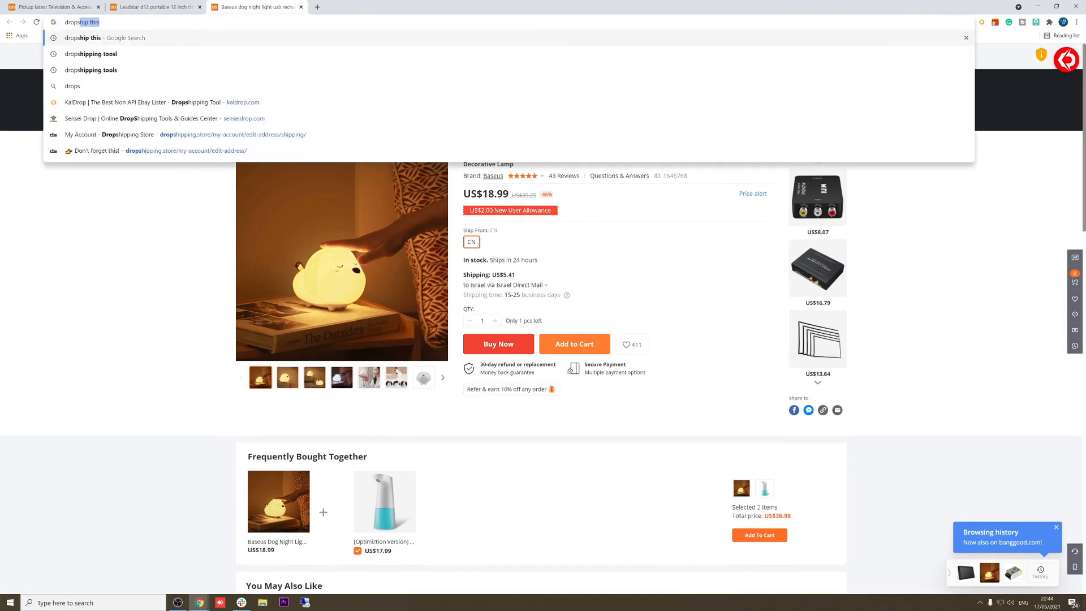
Step: Search for 'banggood dropshipping program' and open 'Dropship Online With Banggood Dropshipping Platform'
{"action": "type", "text": "dropshipping program"}
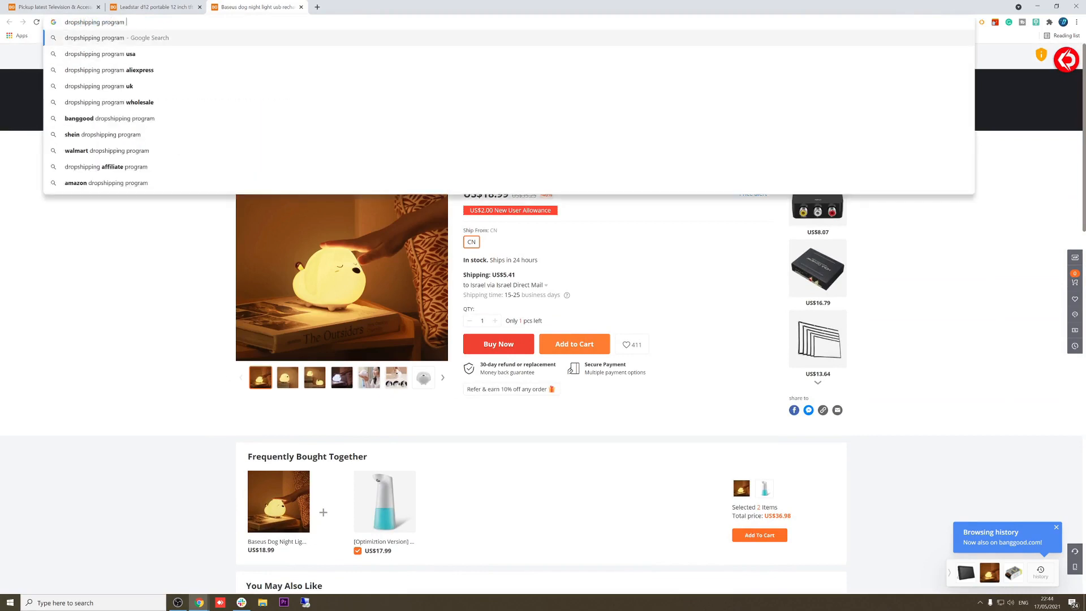
{"action": "type", "text": "banggood+"}
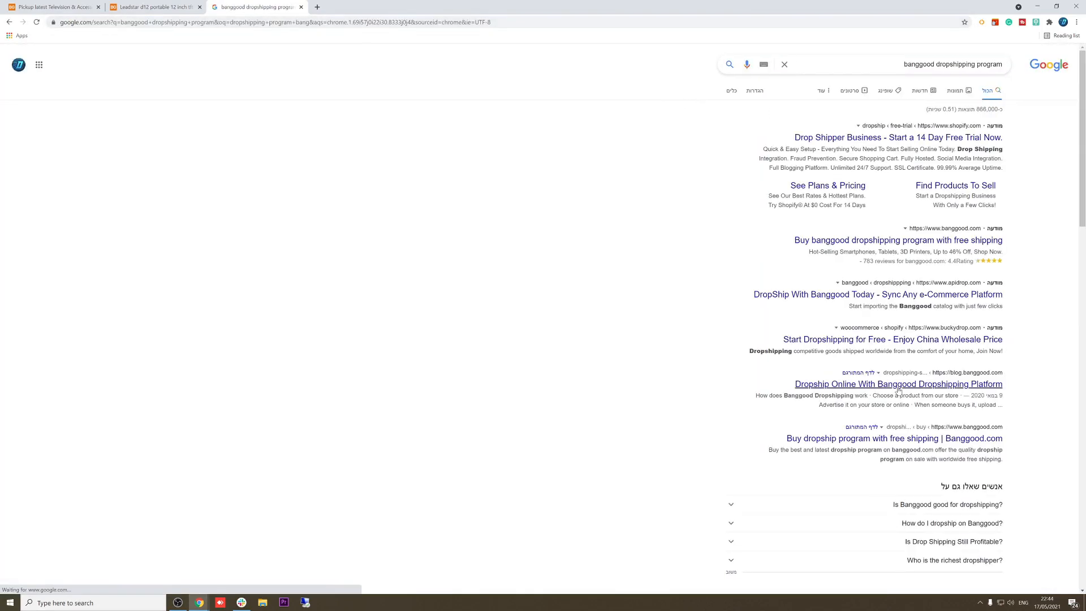
{"action": "left_click", "coordinate": [897, 384]}
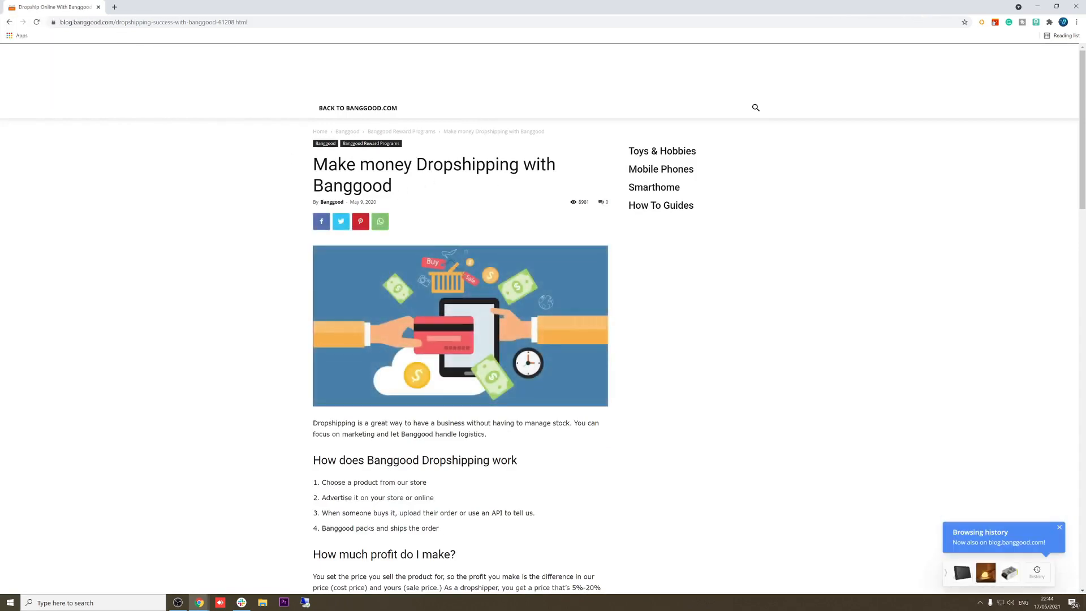
Step: Read the dropshipping article down to its benefits, then go back to Banggood.com
{"action": "scroll", "scroll_direction": "down", "scroll_amount": 3}
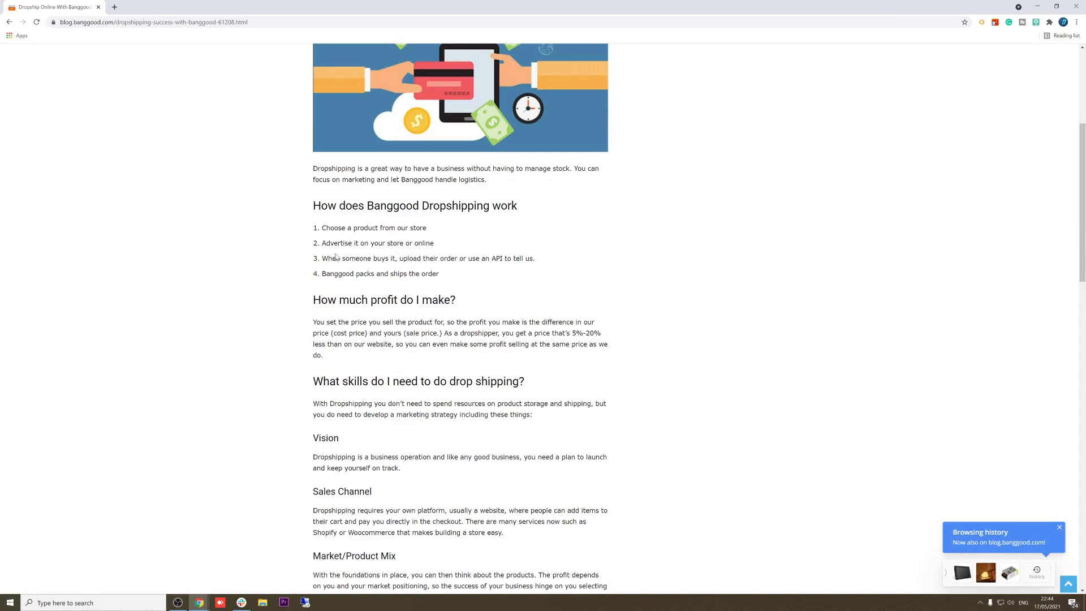
{"action": "mouse_move", "coordinate": [398, 257]}
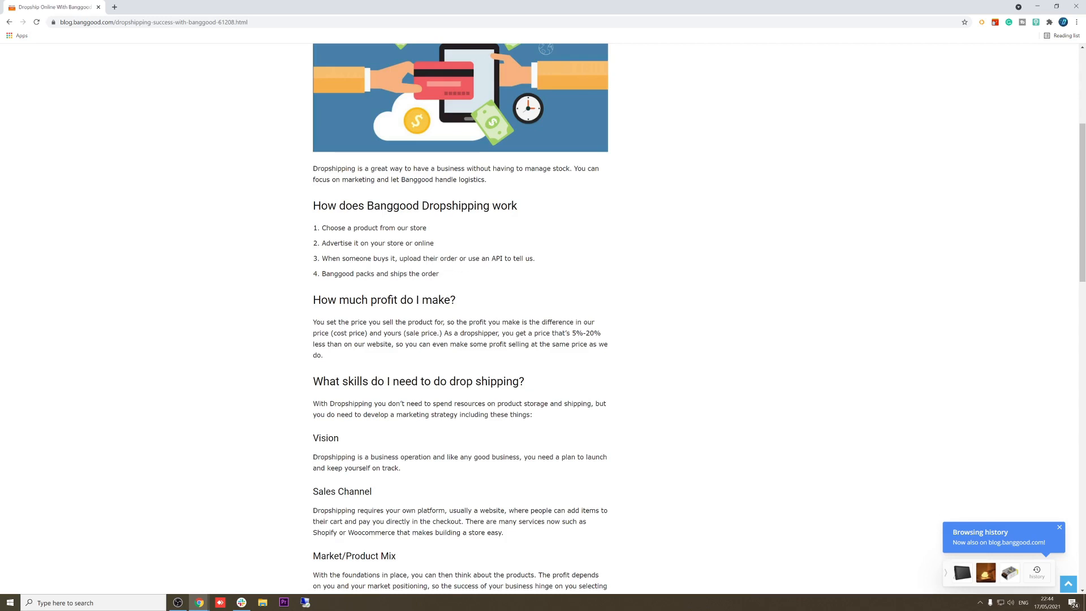
{"action": "scroll", "scroll_direction": "down", "scroll_amount": 3}
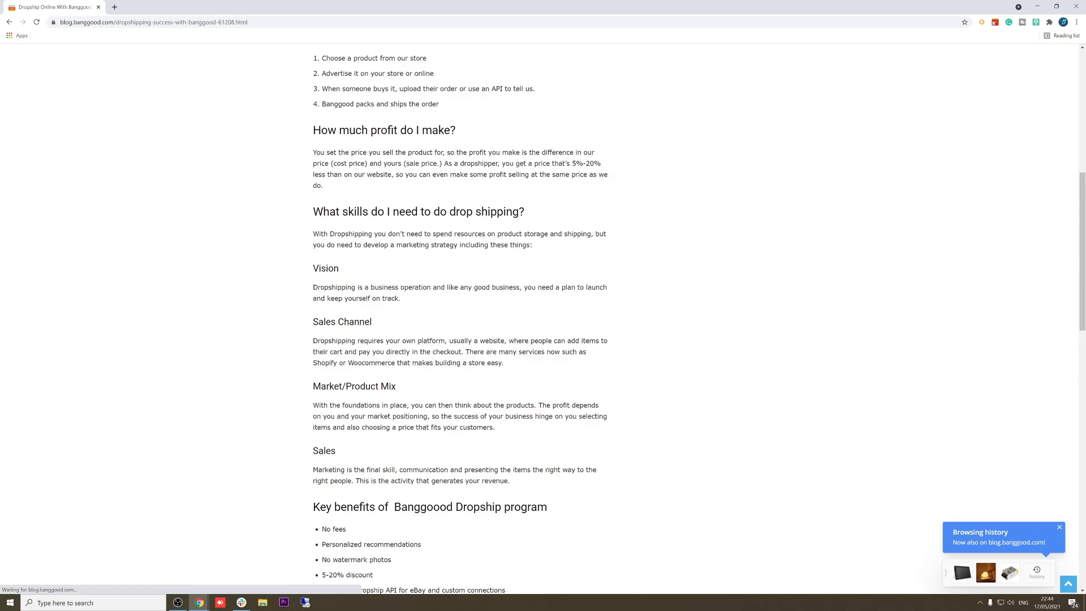
{"action": "scroll", "scroll_direction": "down", "scroll_amount": 3}
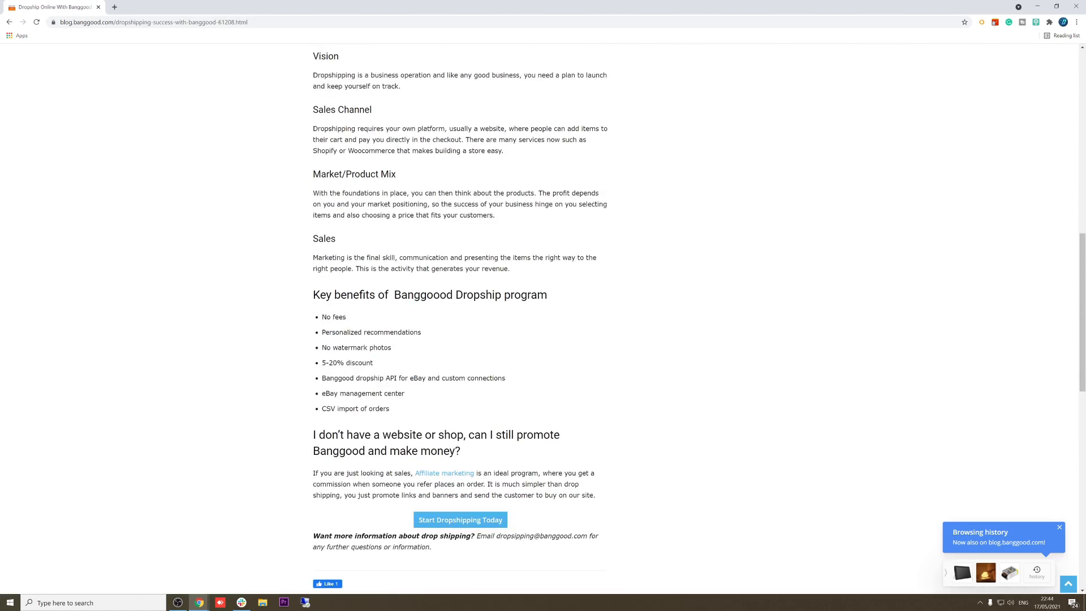
{"action": "mouse_move", "coordinate": [377, 368]}
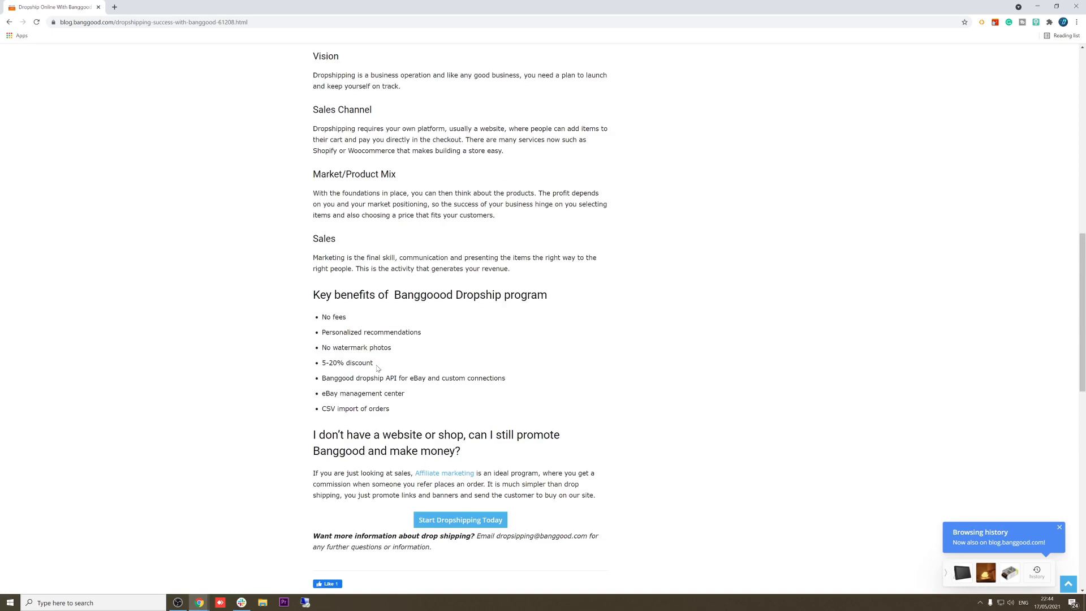
{"action": "mouse_move", "coordinate": [423, 402]}
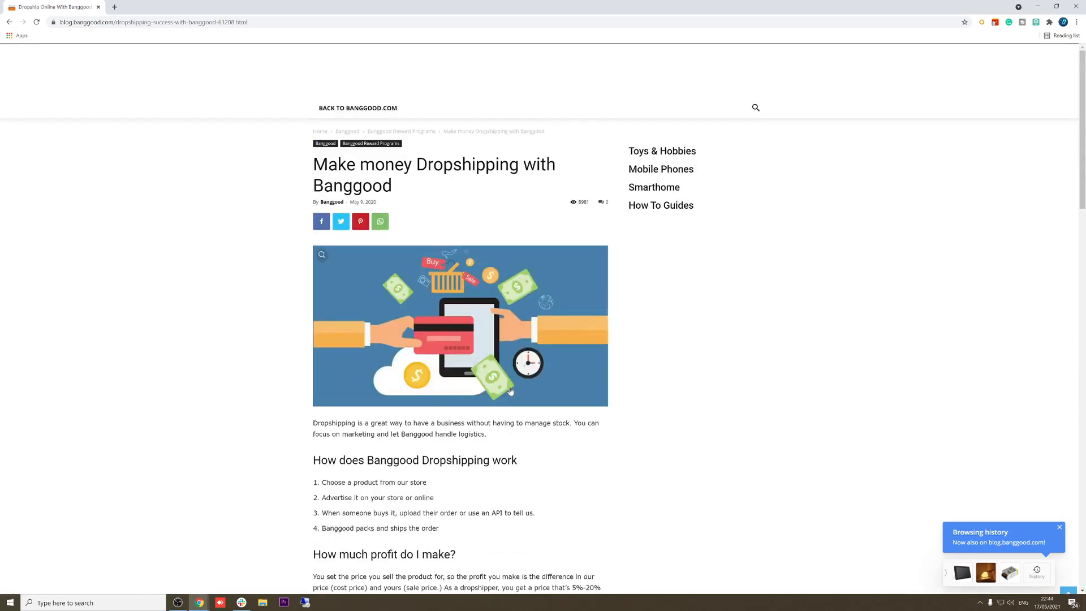
{"action": "mouse_move", "coordinate": [184, 149]}
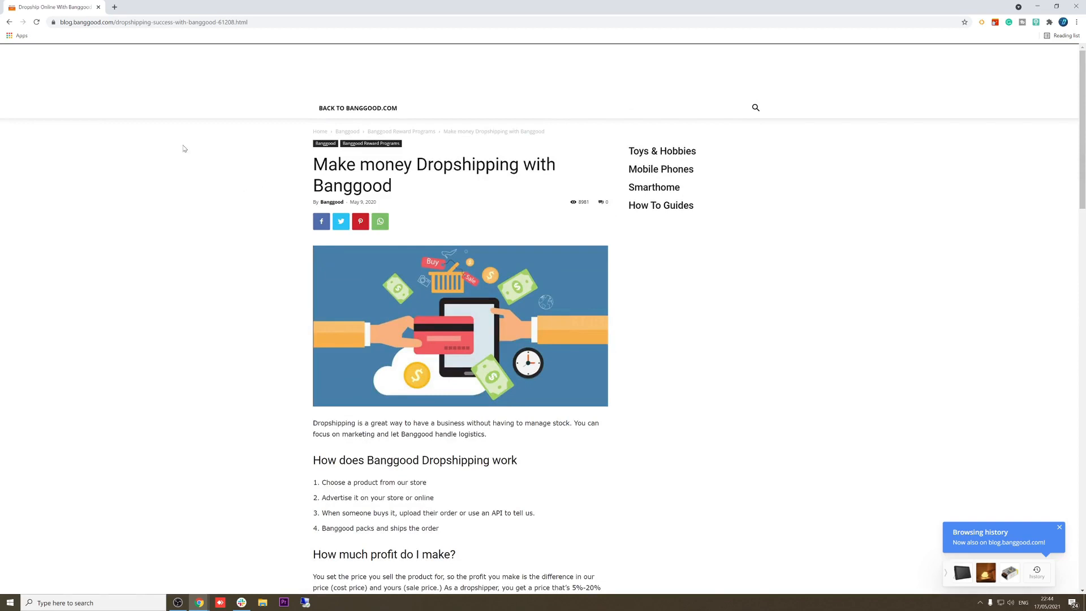
{"action": "left_click", "coordinate": [151, 22]}
{"action": "type", "text": "banggood.com"}
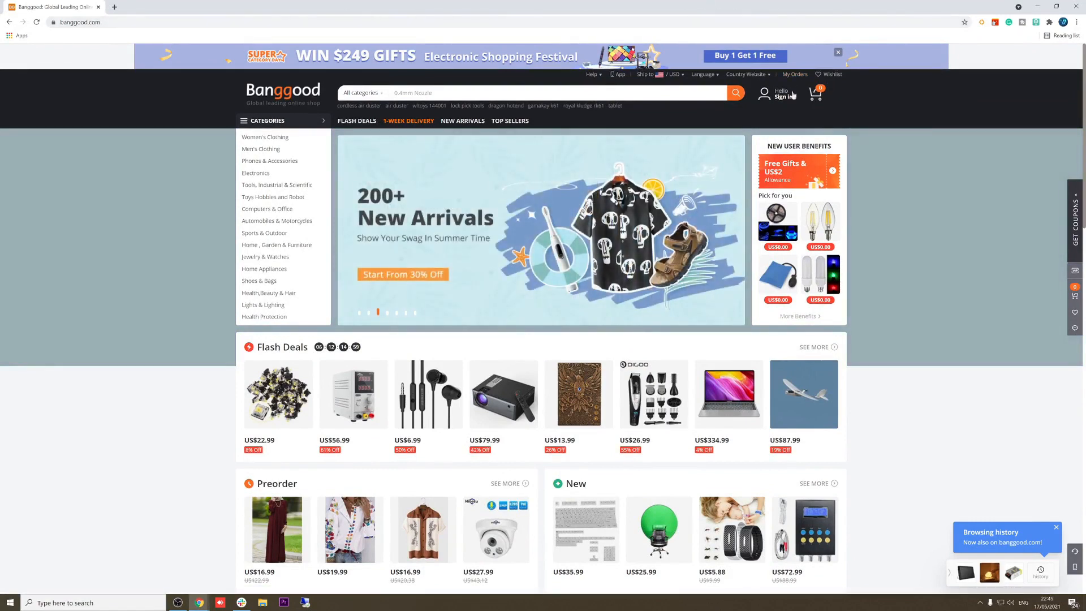
{"action": "left_click", "coordinate": [747, 74]}
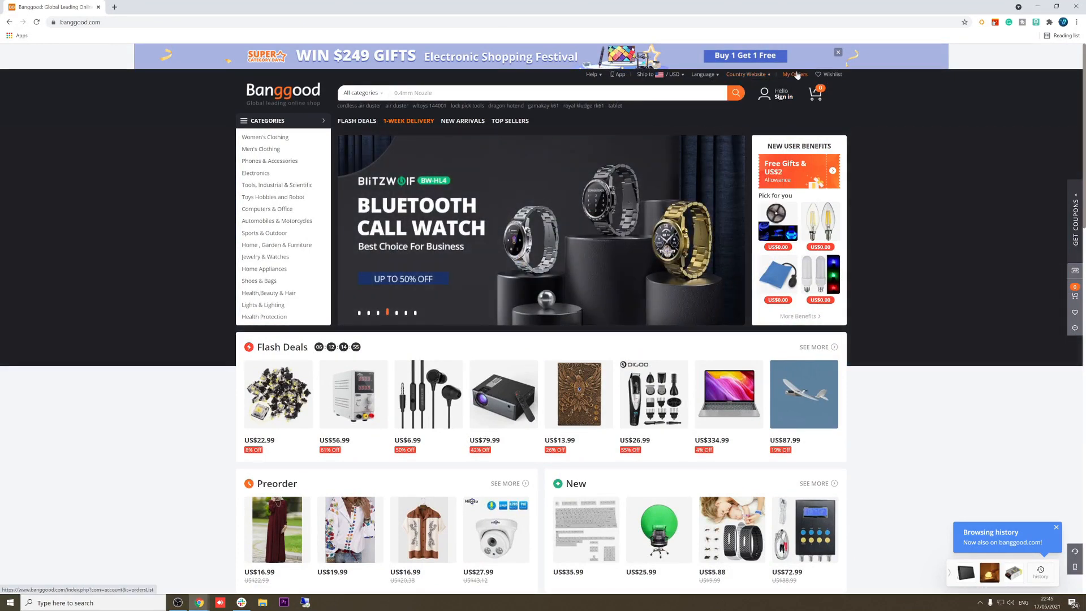
{"action": "left_click", "coordinate": [776, 93]}
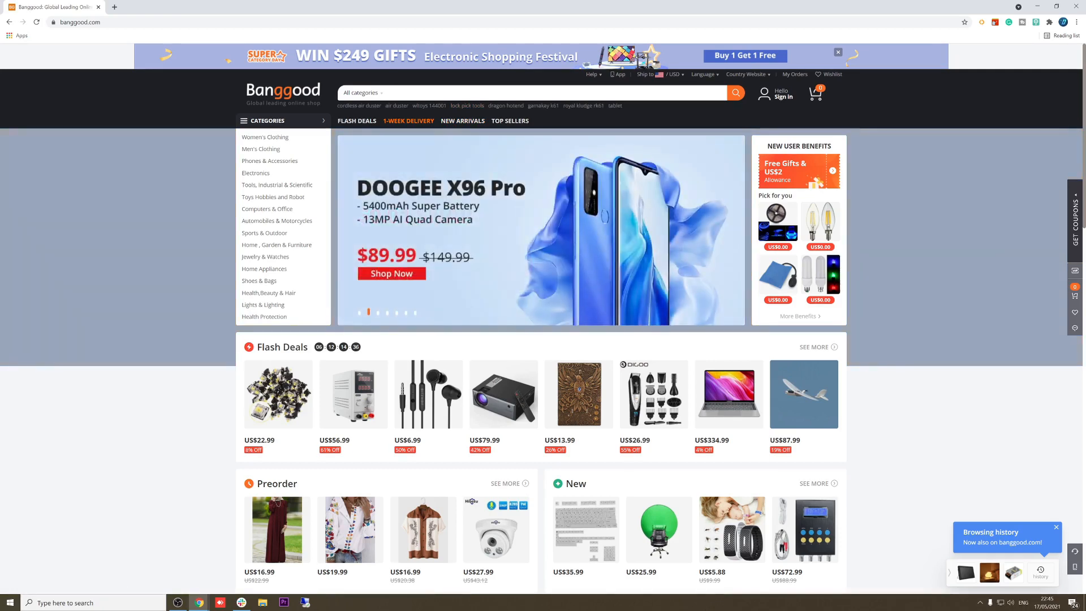
{"action": "scroll", "scroll_direction": "down", "scroll_amount": 3}
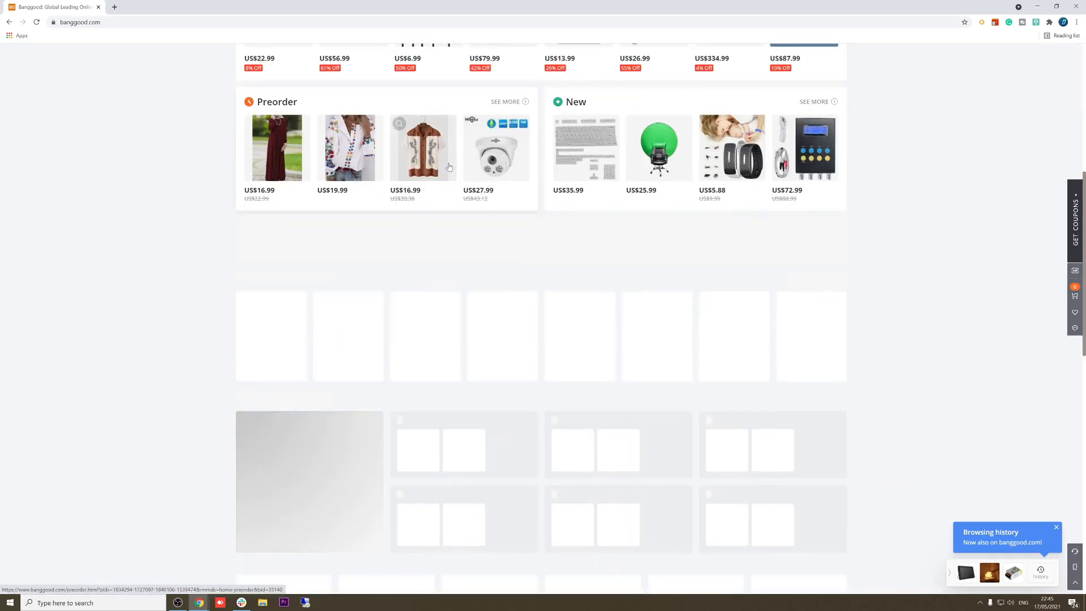
{"action": "scroll", "scroll_direction": "down", "scroll_amount": 3}
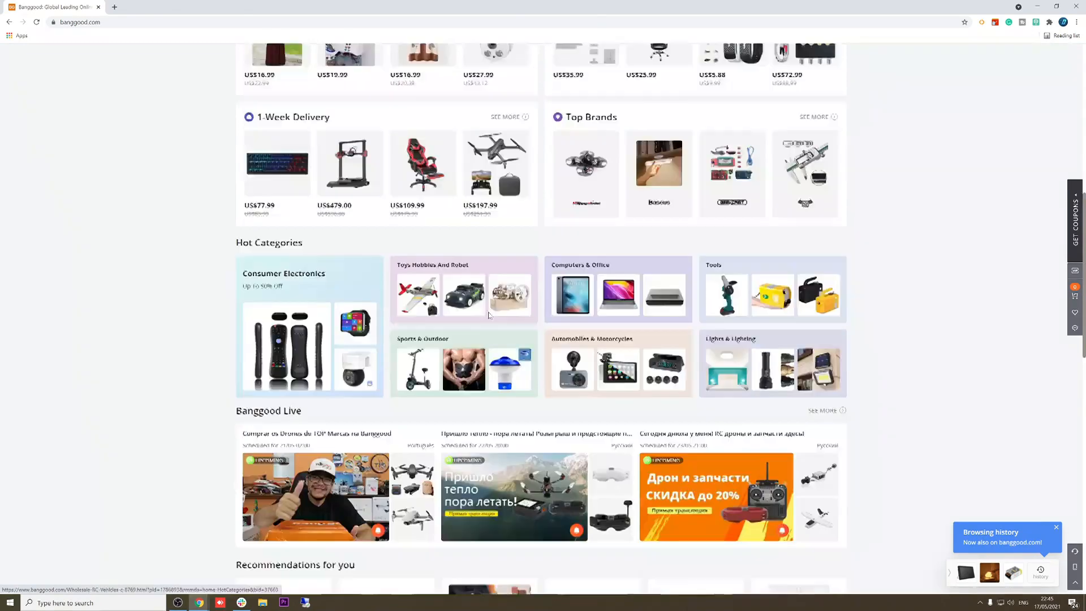
{"action": "scroll", "scroll_direction": "down", "scroll_amount": 3}
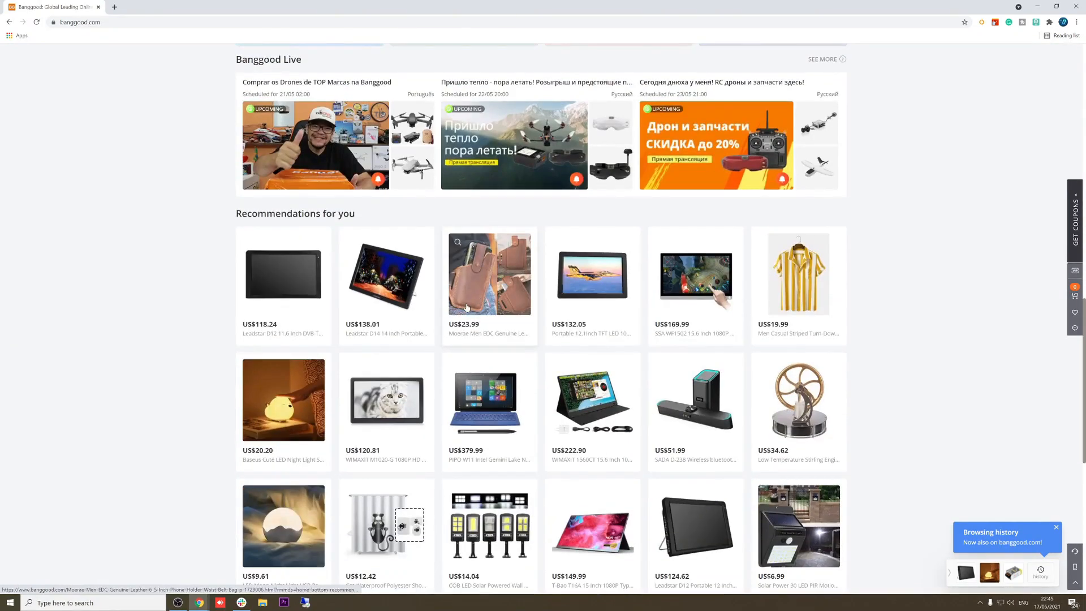
{"action": "scroll", "scroll_direction": "down", "scroll_amount": 3}
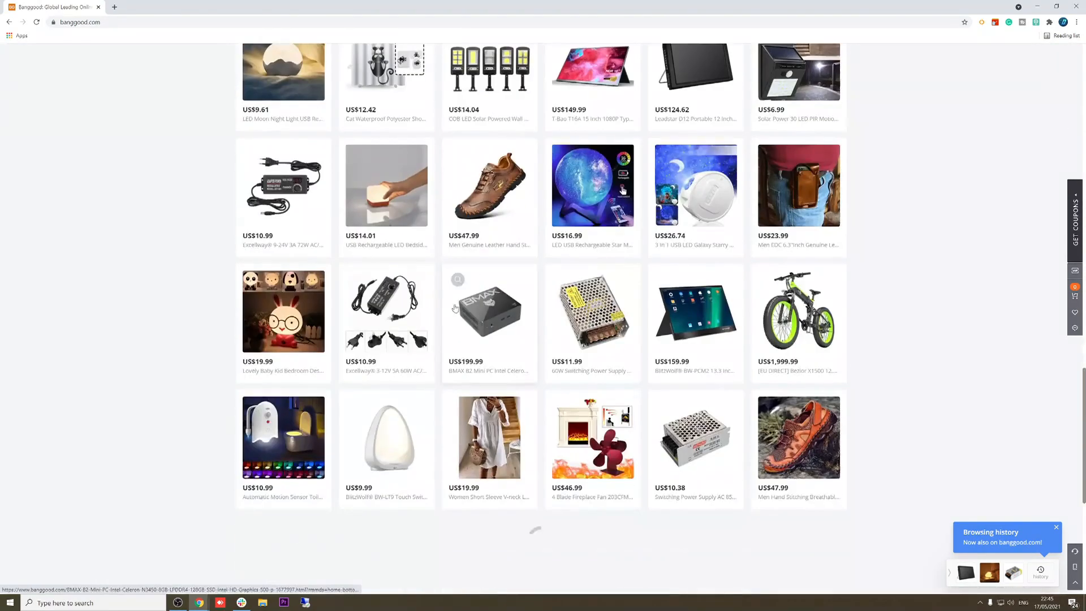
{"action": "scroll", "scroll_direction": "up", "scroll_amount": 3}
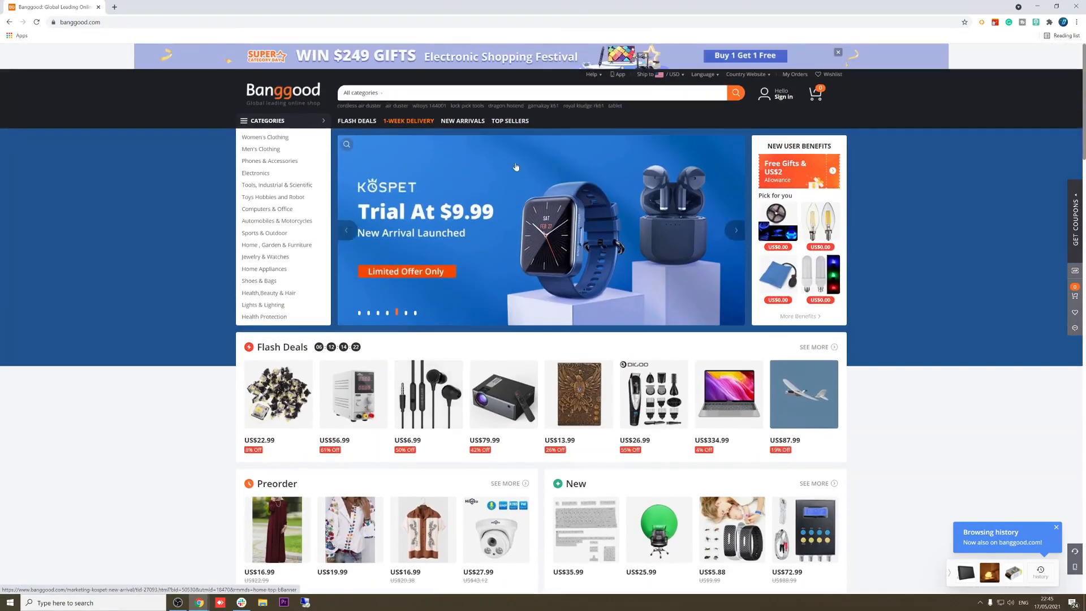
{"action": "scroll", "scroll_direction": "down", "scroll_amount": 3}
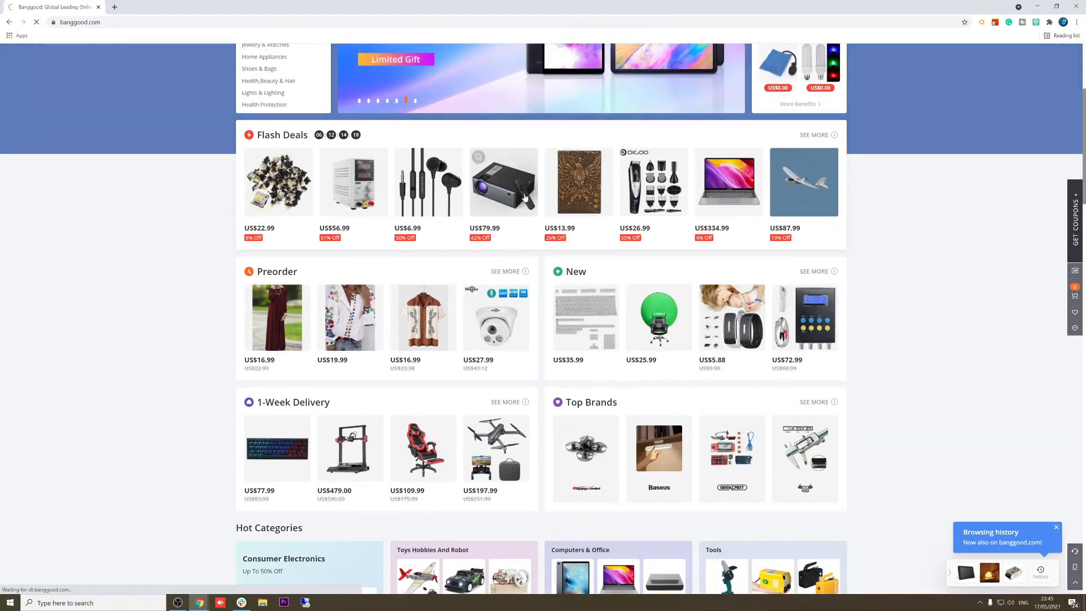
Step: Open the discounted BW-VP1 LCD projector from Flash Deals, bringing up its eBay draft
{"action": "left_click", "coordinate": [502, 181]}
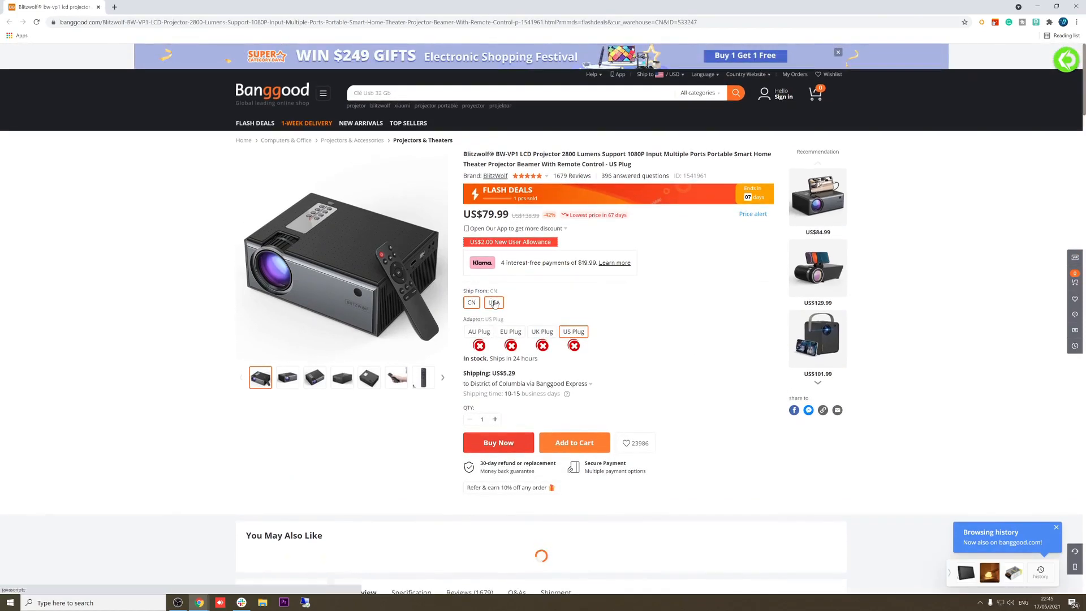
{"action": "left_click", "coordinate": [493, 302]}
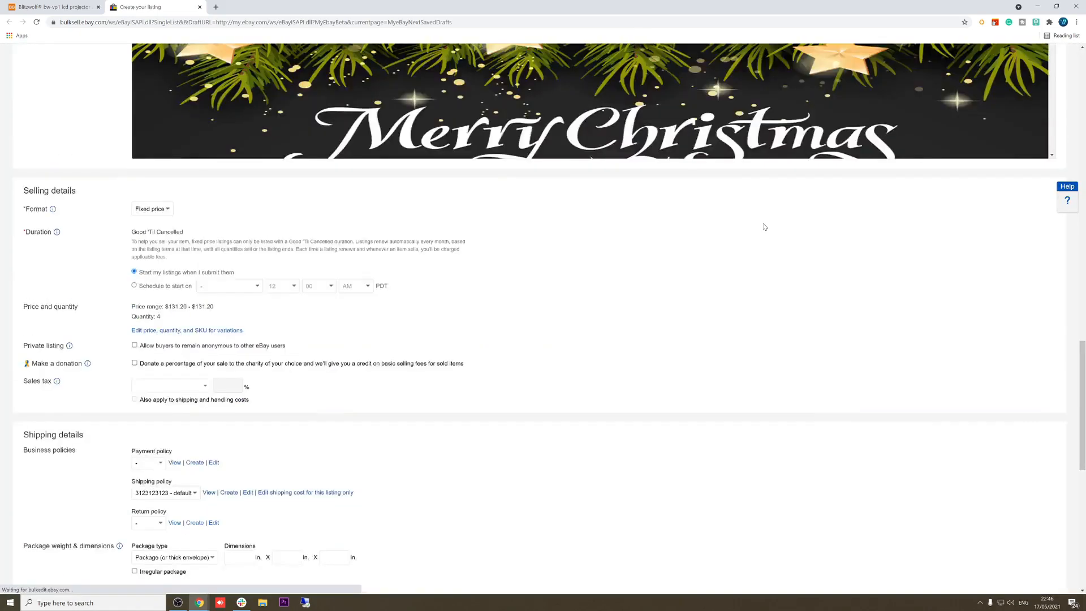
Step: Scroll the eBay draft from title through shipping, then view KalDrop's profit Settings
{"action": "scroll", "scroll_direction": "up", "scroll_amount": 3}
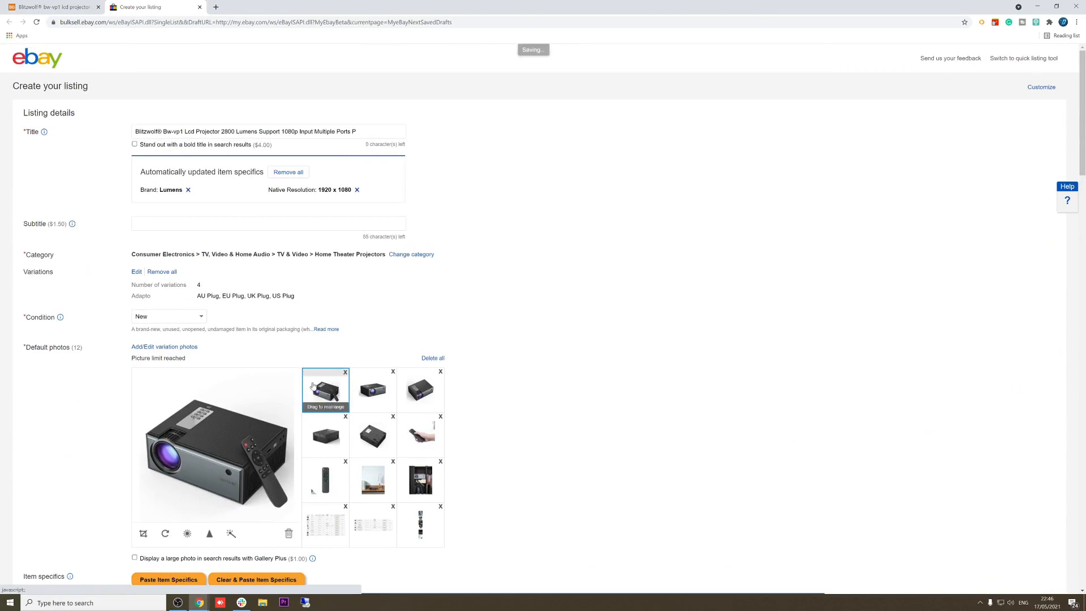
{"action": "scroll", "scroll_direction": "down", "scroll_amount": 3}
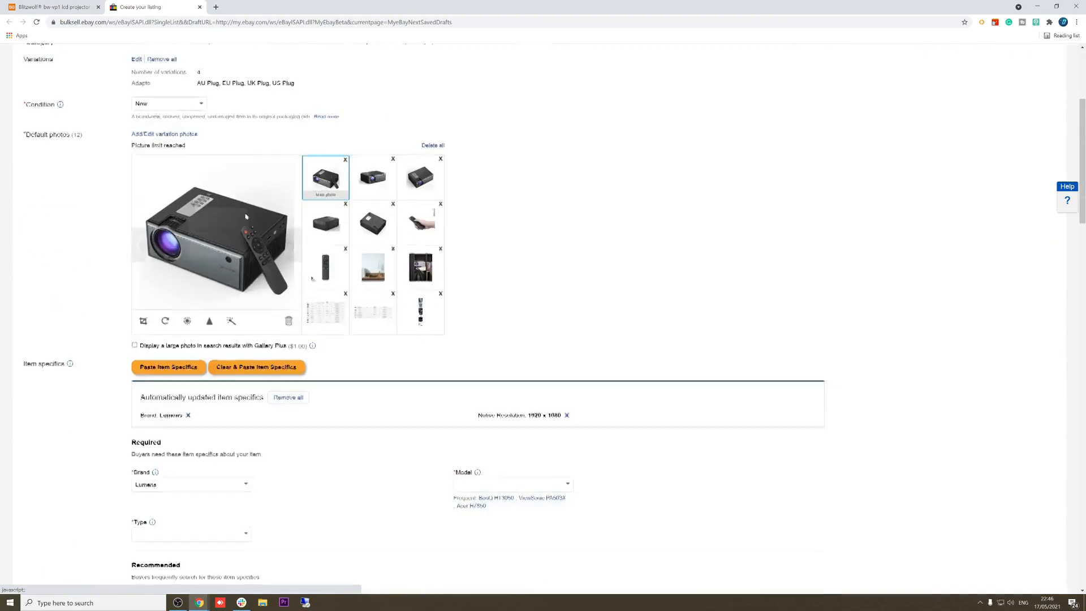
{"action": "scroll", "scroll_direction": "down", "scroll_amount": 3}
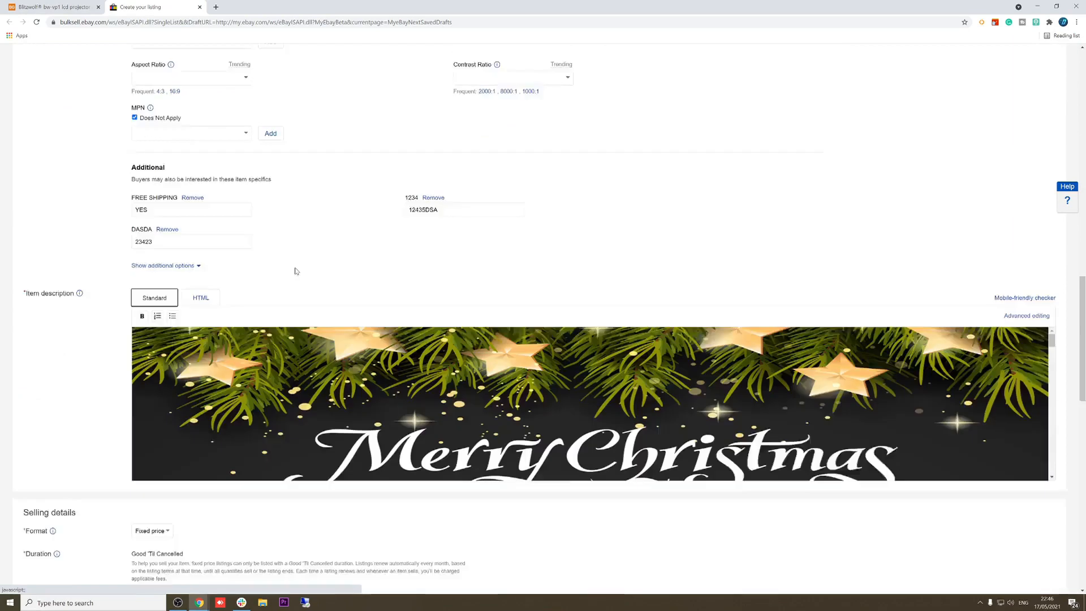
{"action": "scroll", "scroll_direction": "down", "scroll_amount": 3}
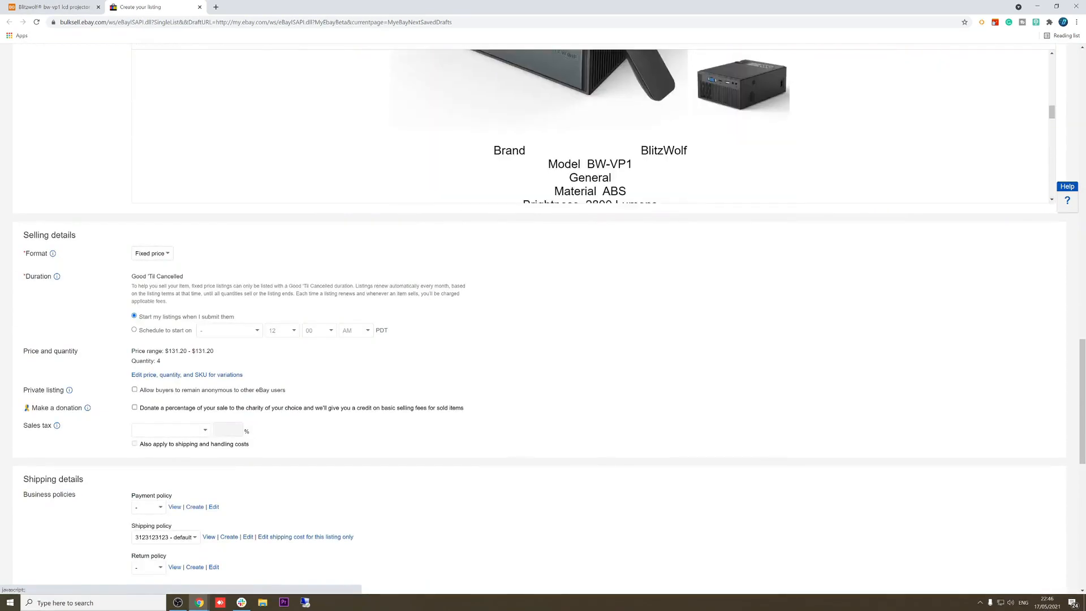
{"action": "scroll", "scroll_direction": "down", "scroll_amount": 3}
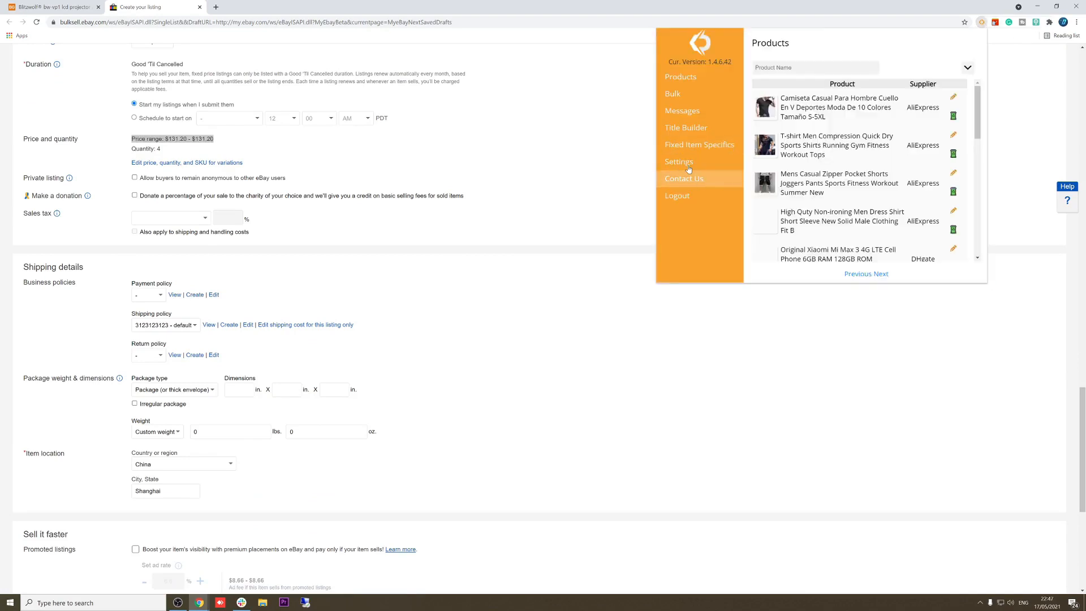
{"action": "left_click", "coordinate": [678, 161]}
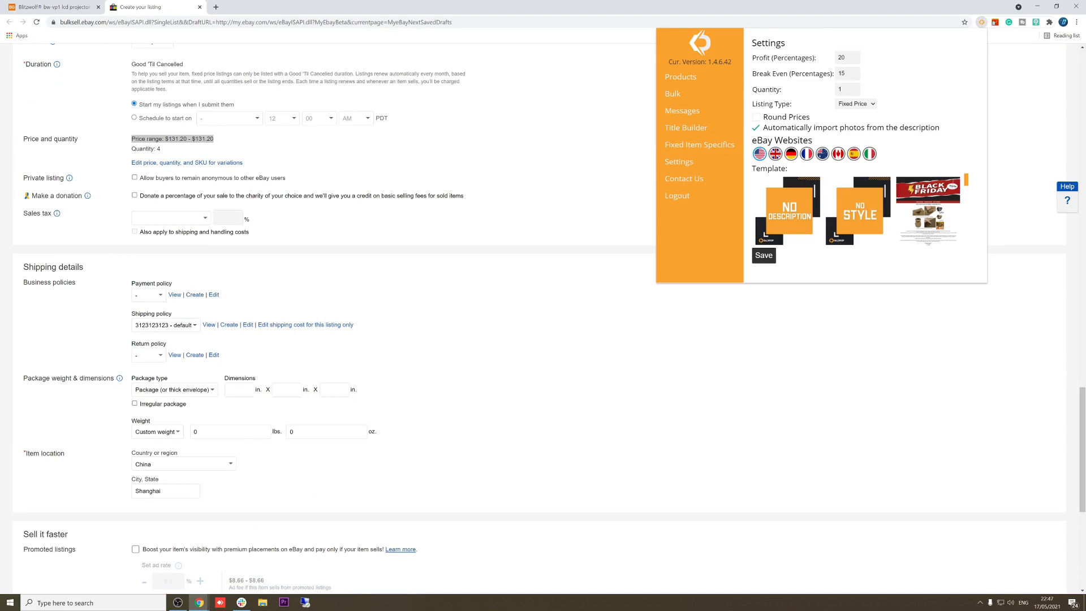
{"action": "scroll", "scroll_direction": "down", "scroll_amount": 3}
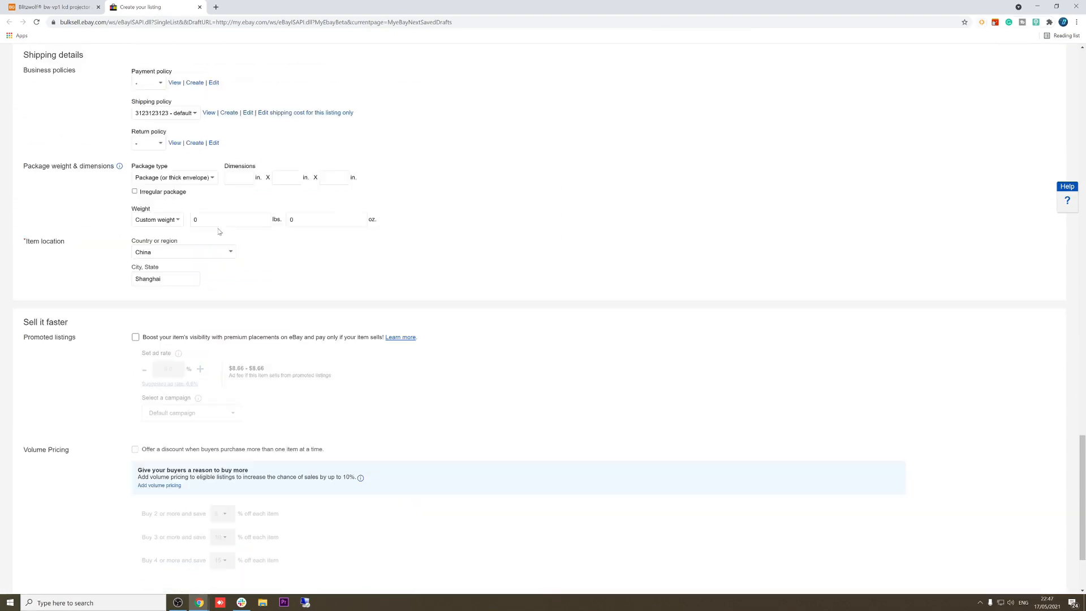
{"action": "scroll", "scroll_direction": "down", "scroll_amount": 3}
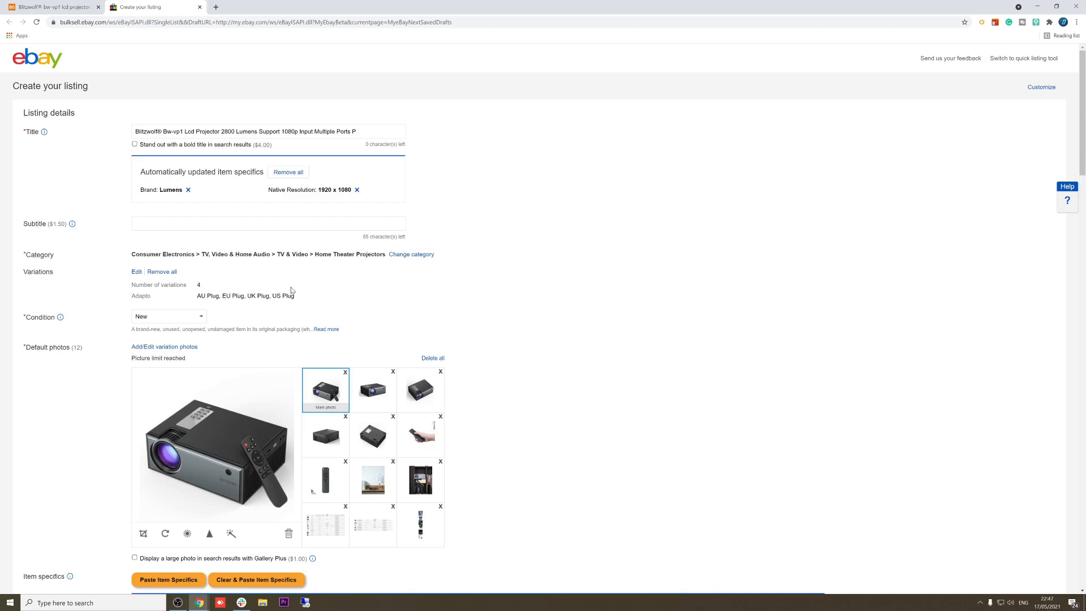
{"action": "mouse_move", "coordinate": [291, 290]}
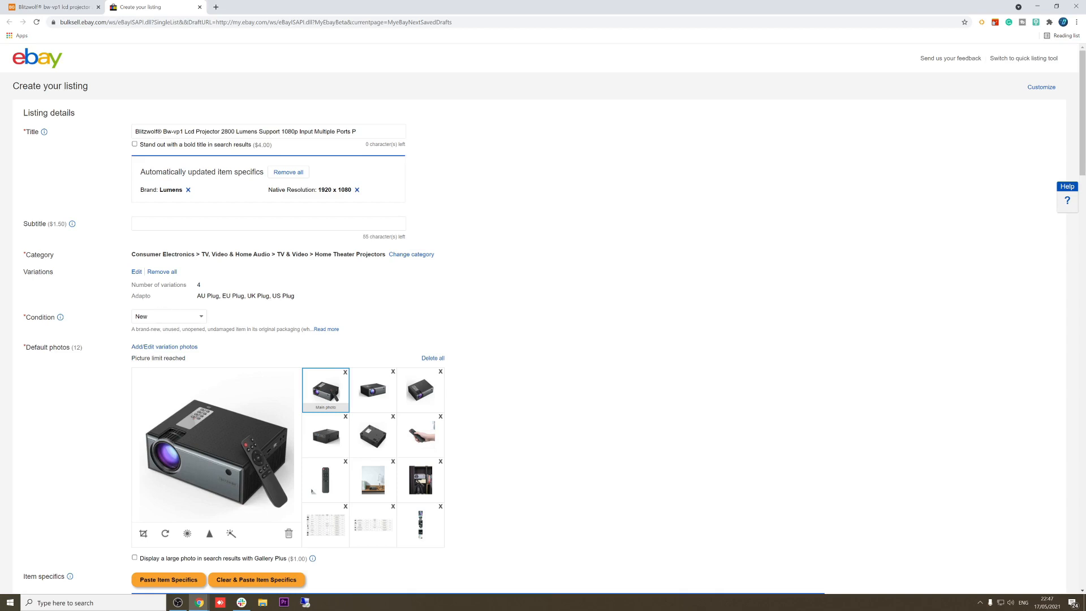